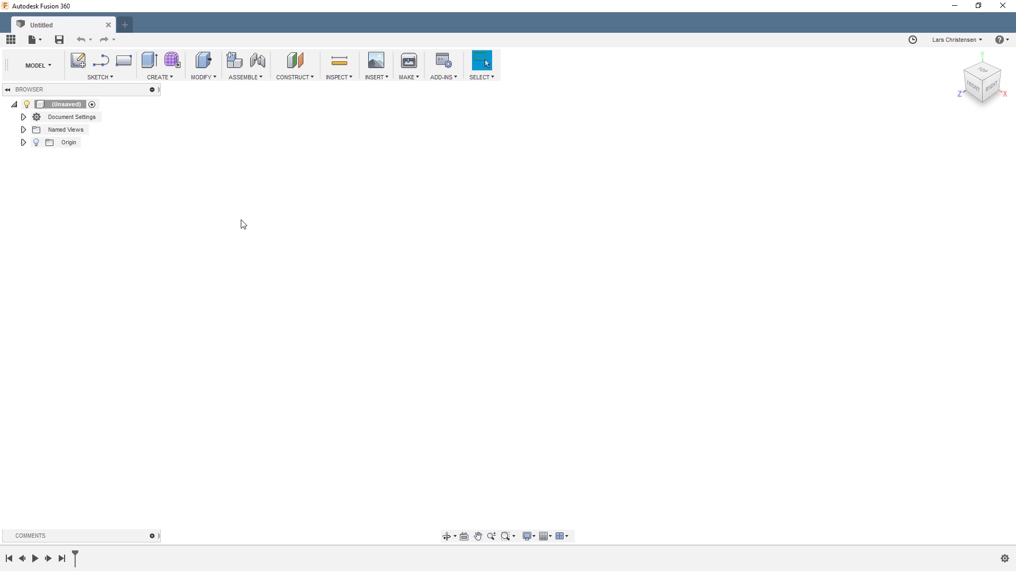
mouse_move(234, 219)
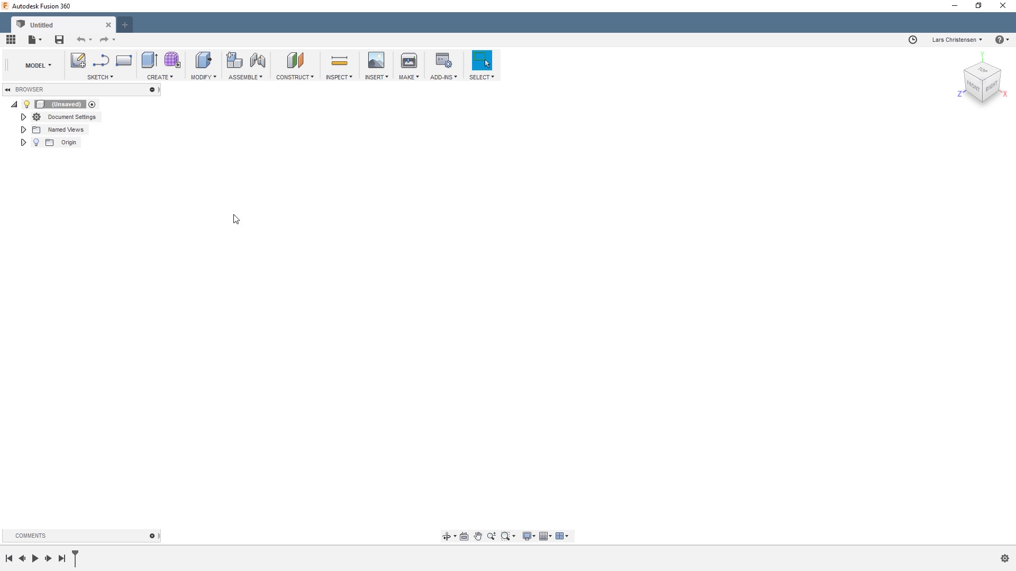
Show the Season 2 project in the Data panel and start an upload to its master folder
click(9, 40)
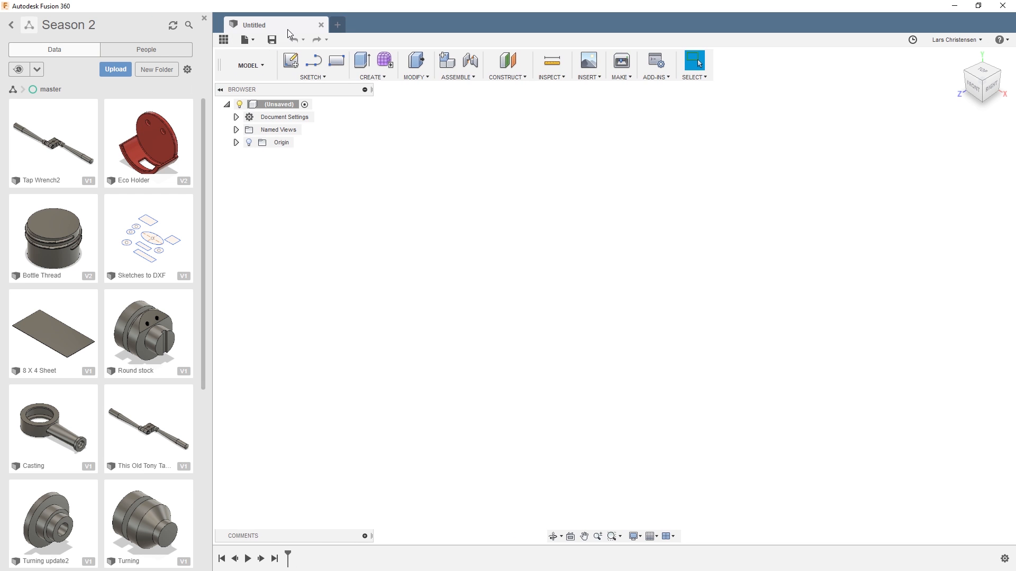
mouse_move(67, 58)
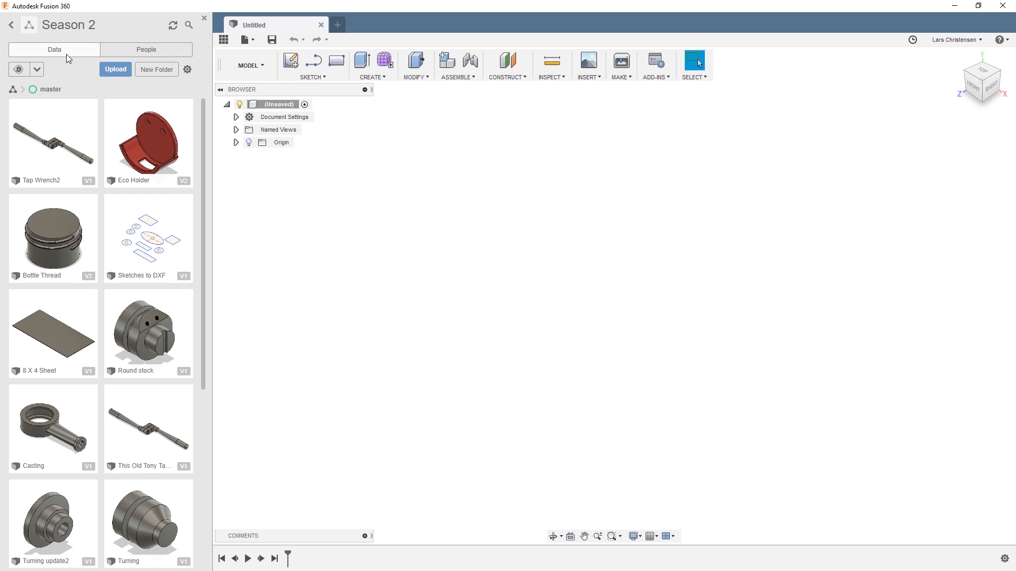
click(116, 69)
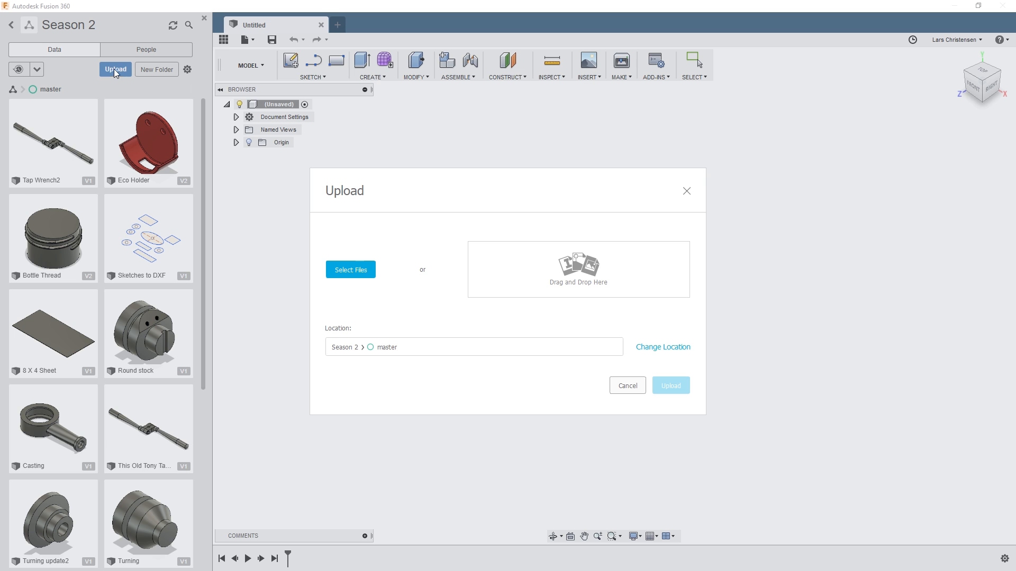
mouse_move(340, 369)
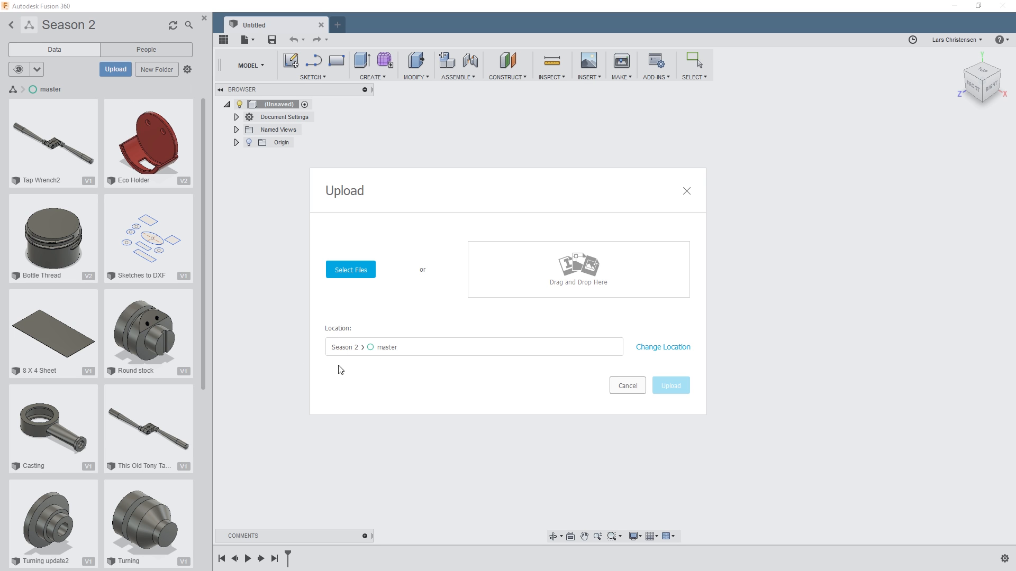
Queue BOWL_MOLD_CORE.SLDASM for upload, which reports its referenced parts are required
click(351, 269)
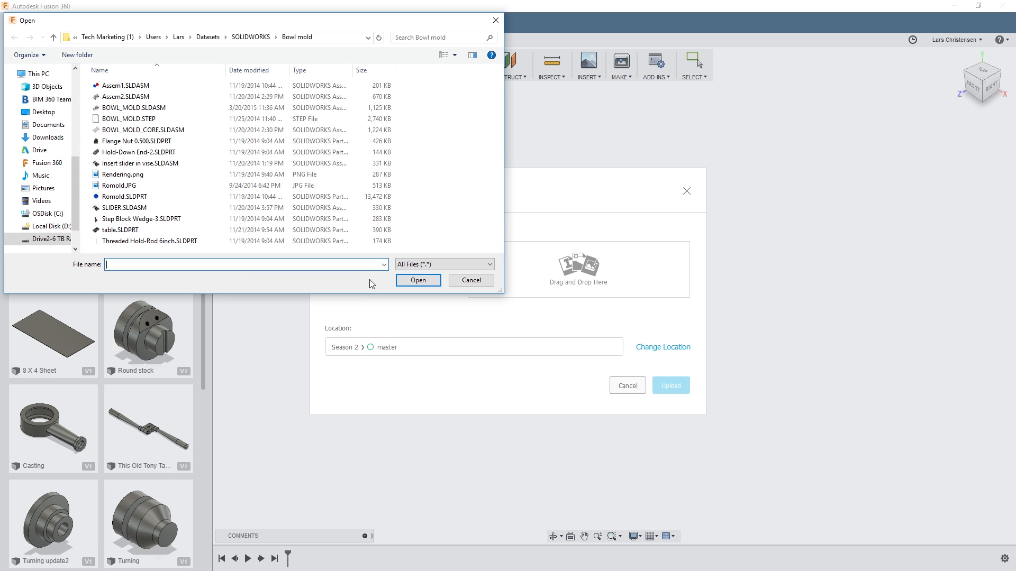
mouse_move(274, 55)
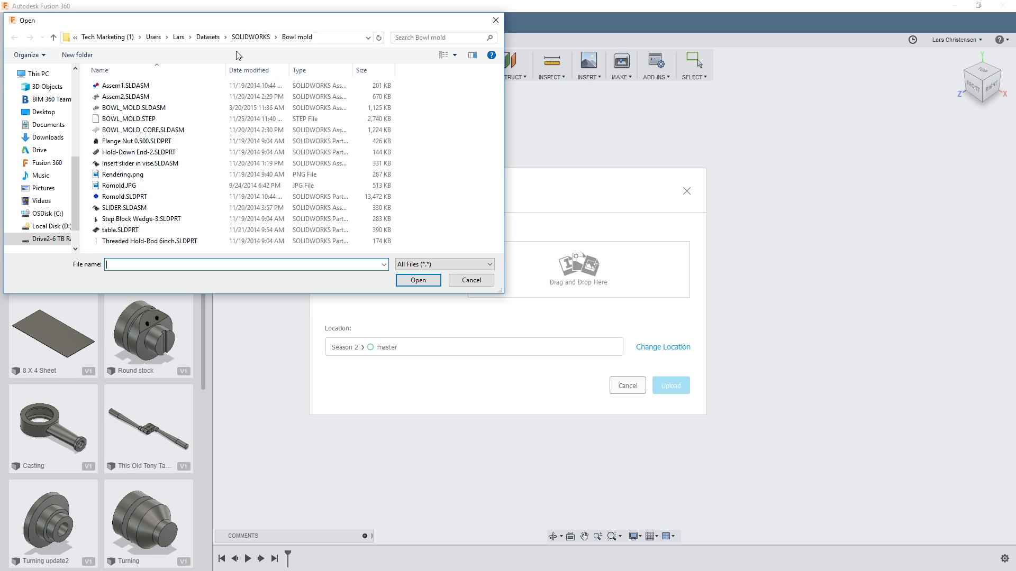
mouse_move(194, 130)
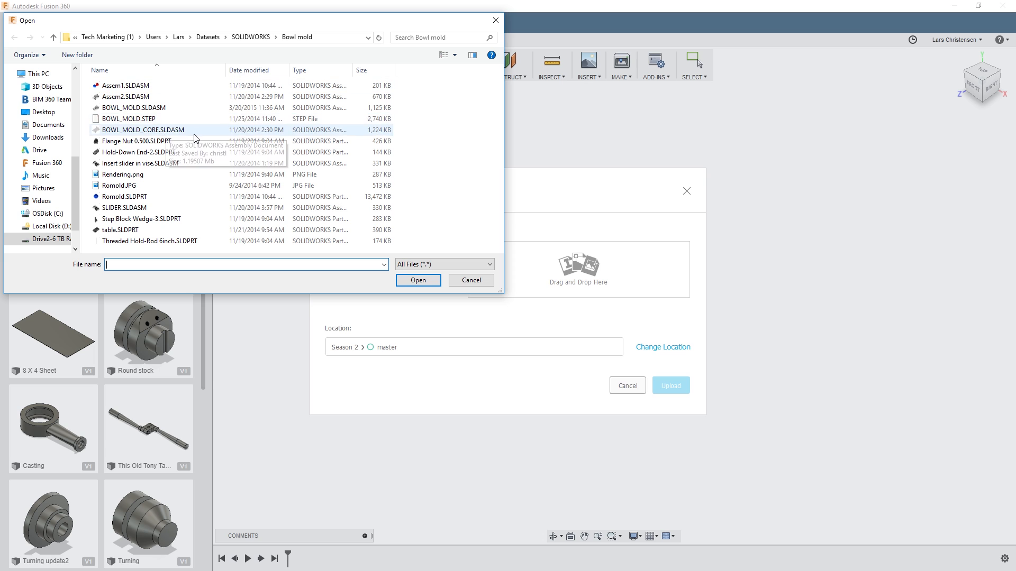
mouse_move(165, 141)
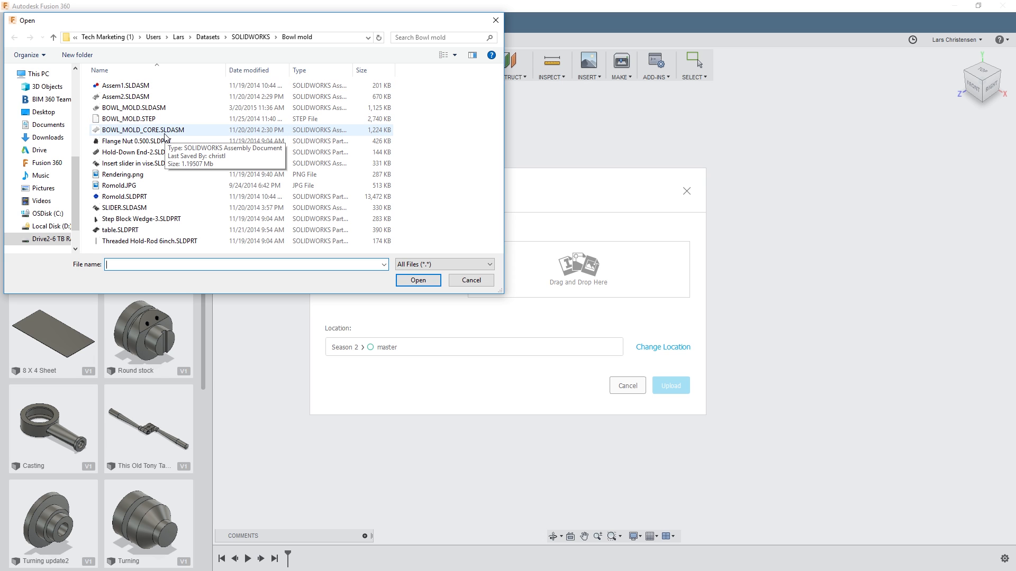
click(141, 130)
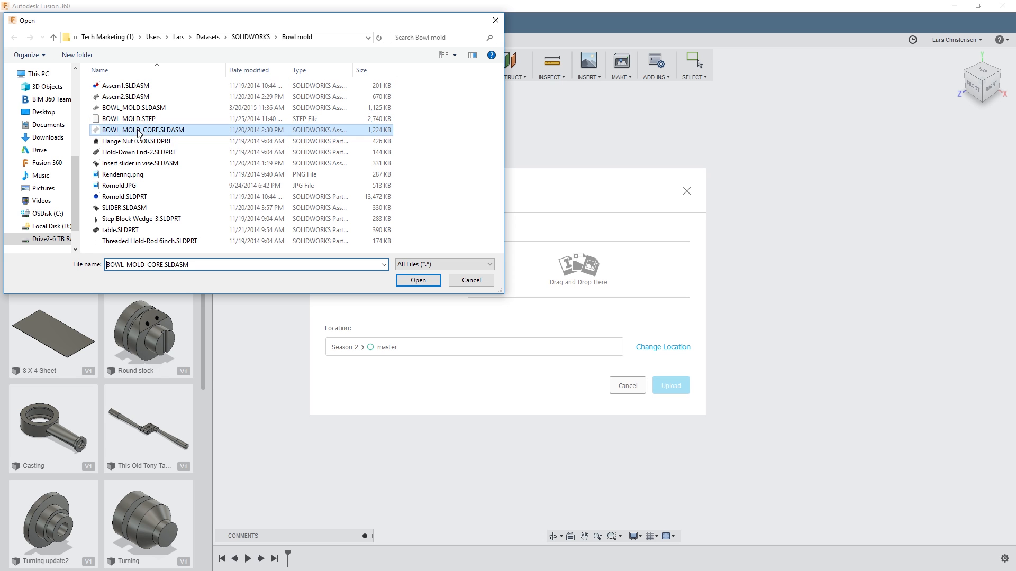
click(418, 280)
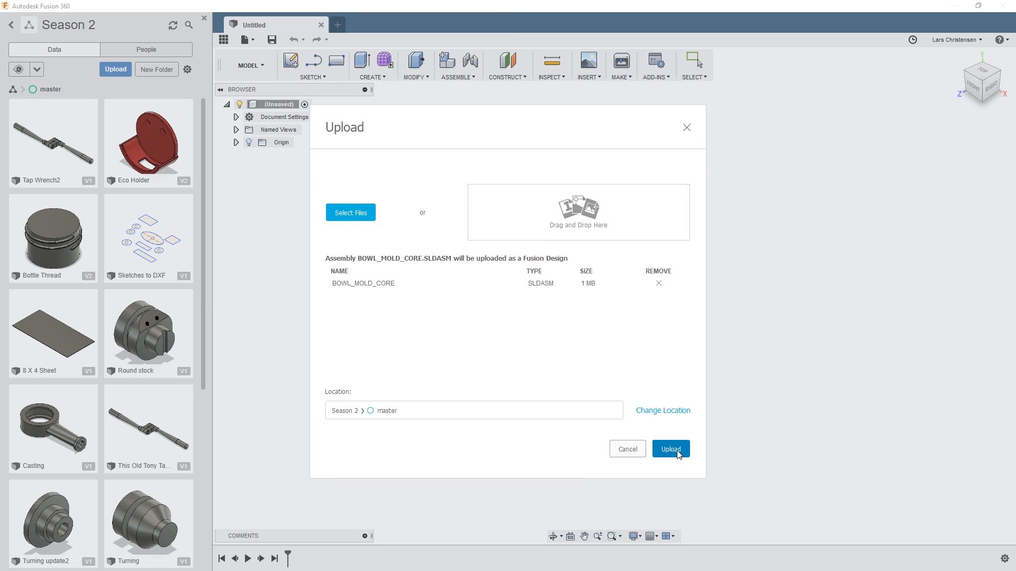
click(671, 449)
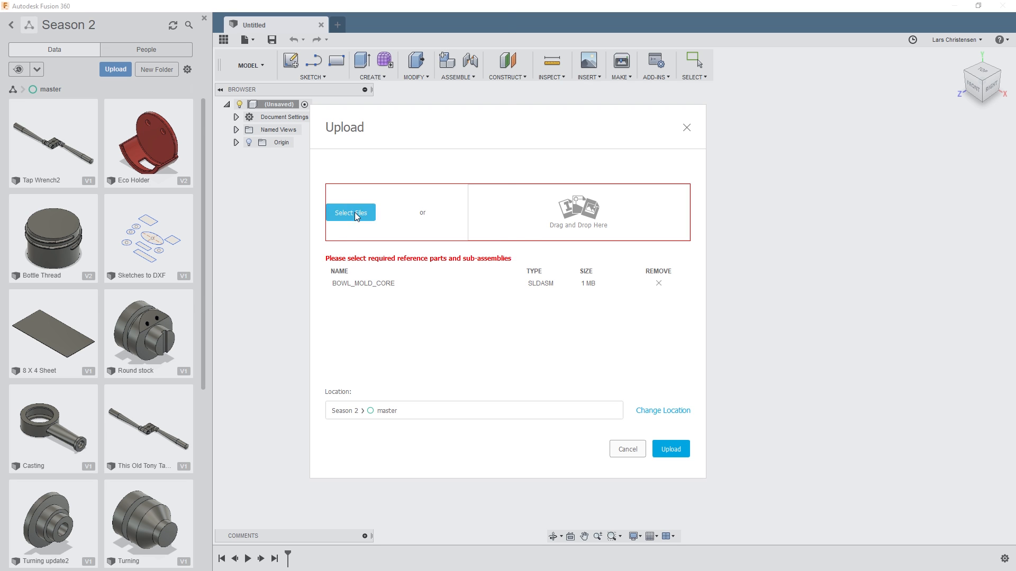
Add the flange nut, Hold-Down End-2, Step Block Wedge-3, table and threaded hold-rod parts and upload
click(351, 213)
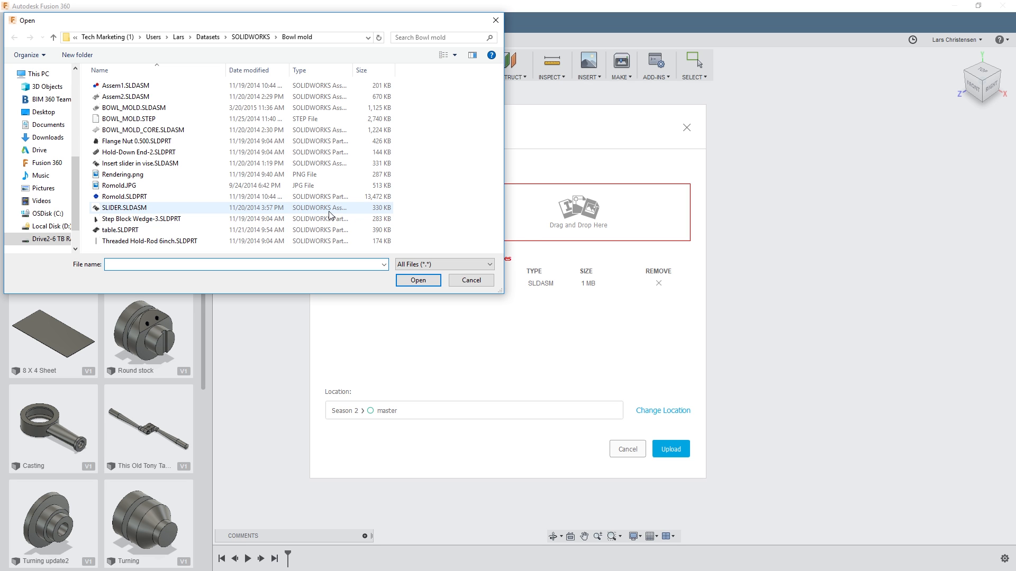
click(137, 141)
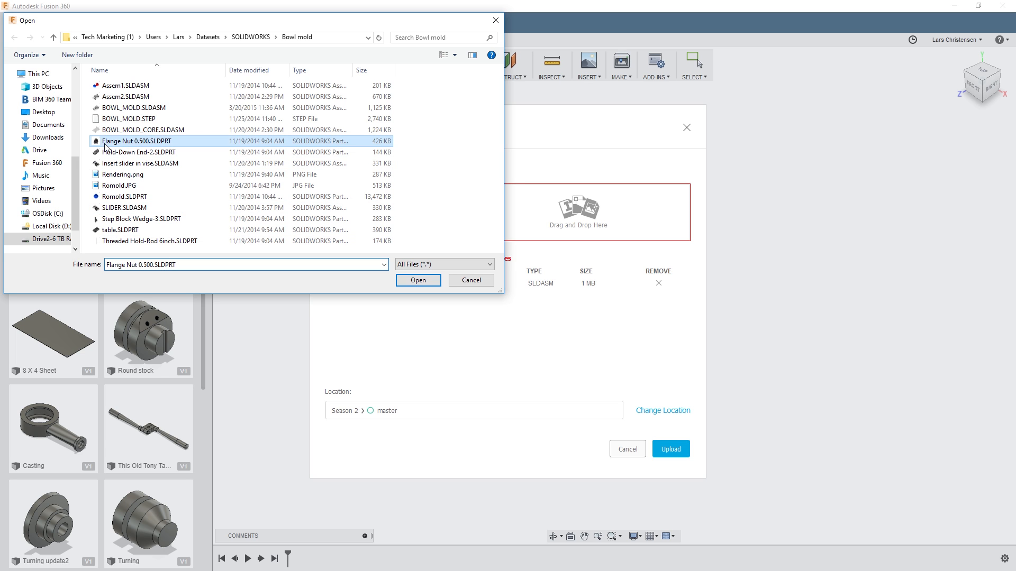
click(138, 152)
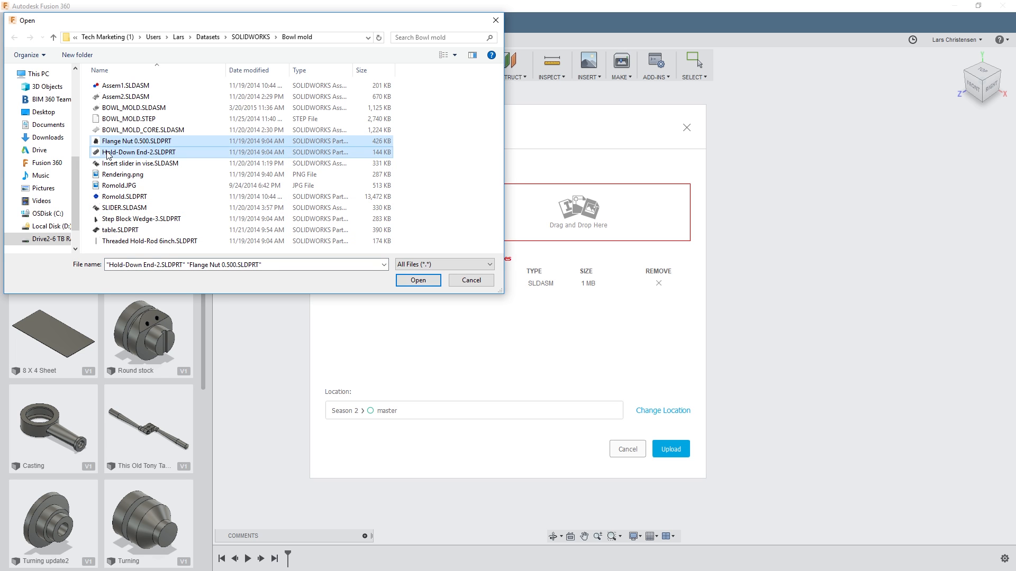
click(140, 219)
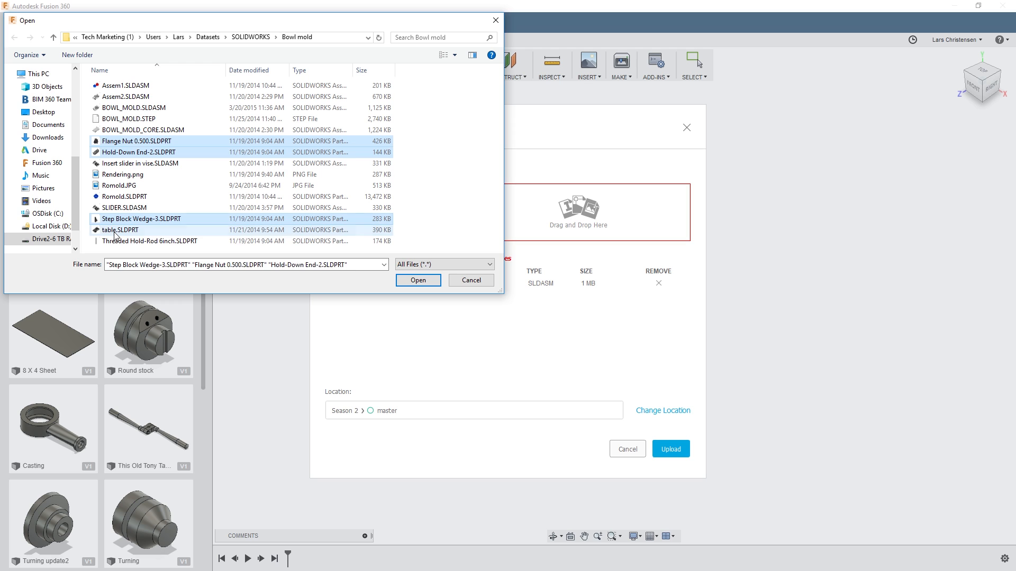
click(151, 241)
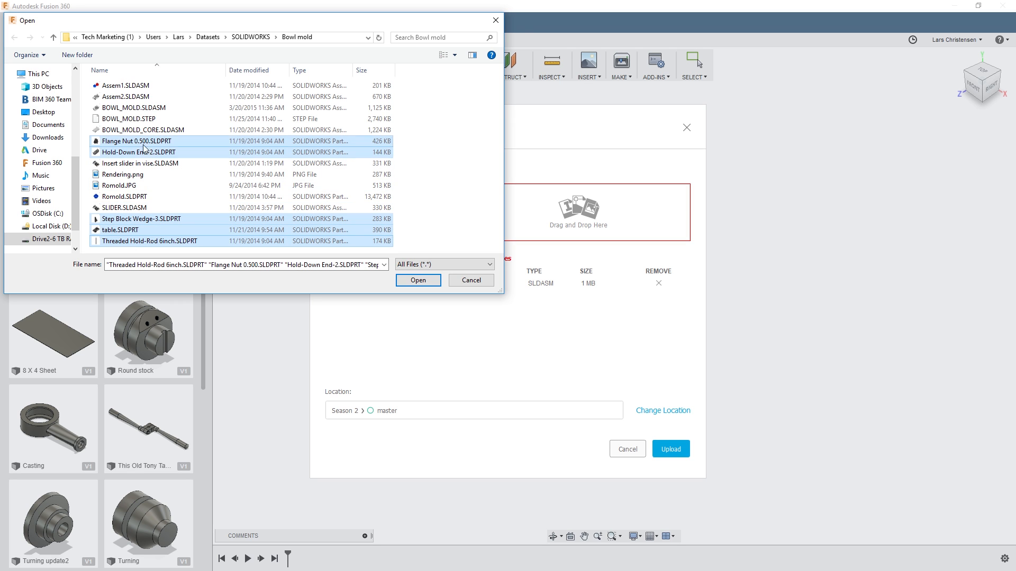
click(418, 280)
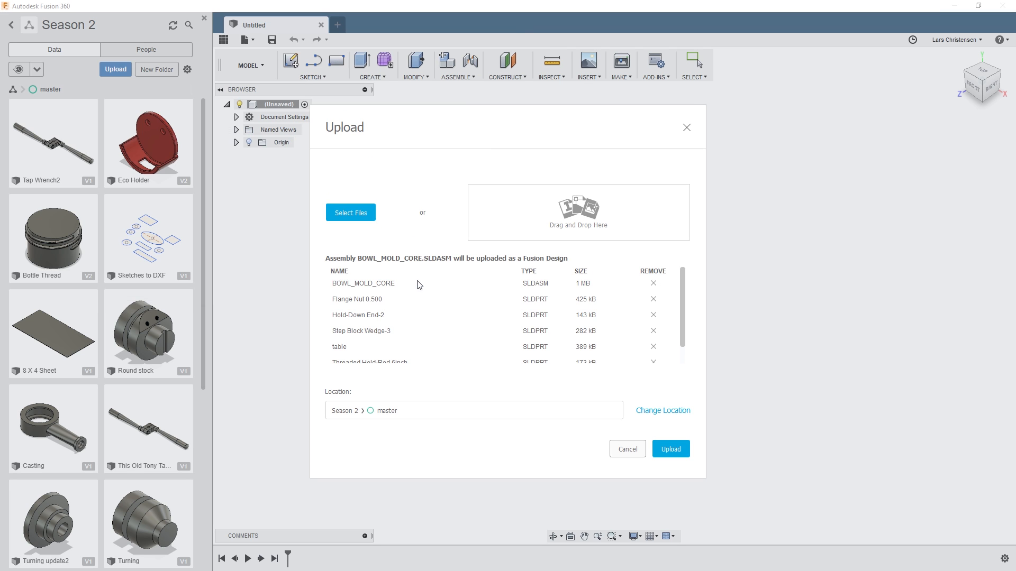
click(670, 449)
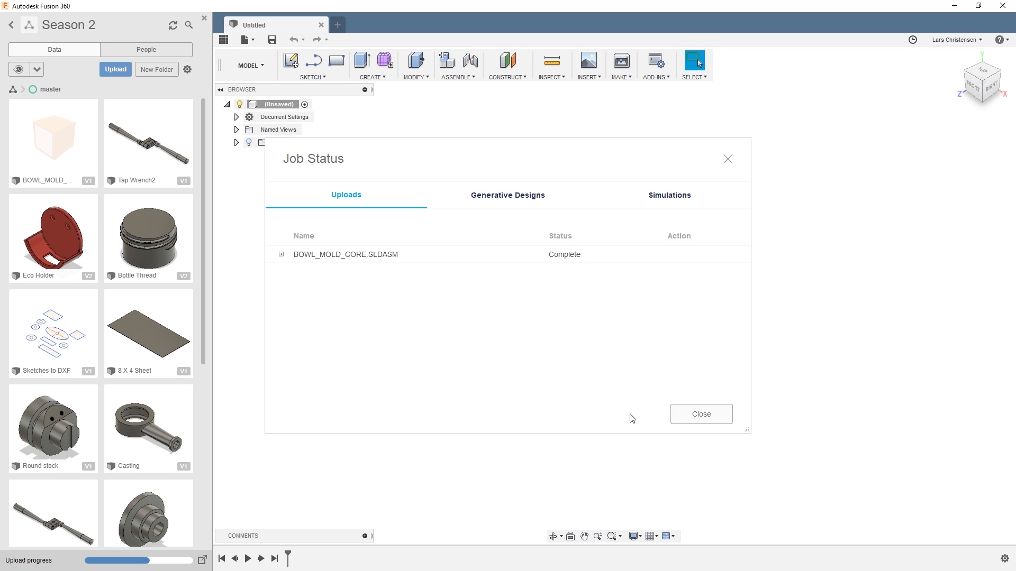
mouse_move(572, 267)
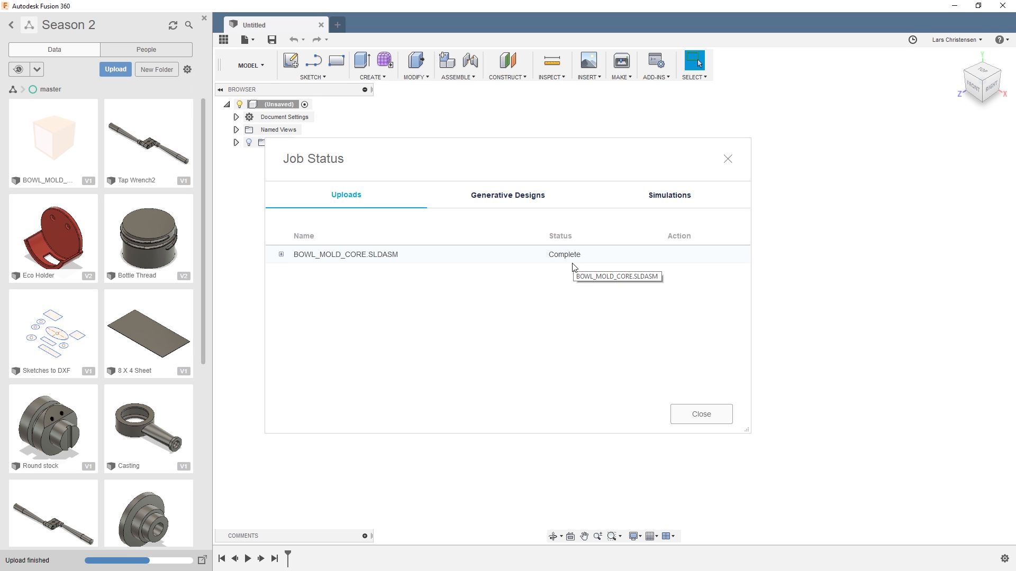
Dismiss the job status, refresh the master folder and open the uploaded BOWL_MOLD_CORE design
click(700, 414)
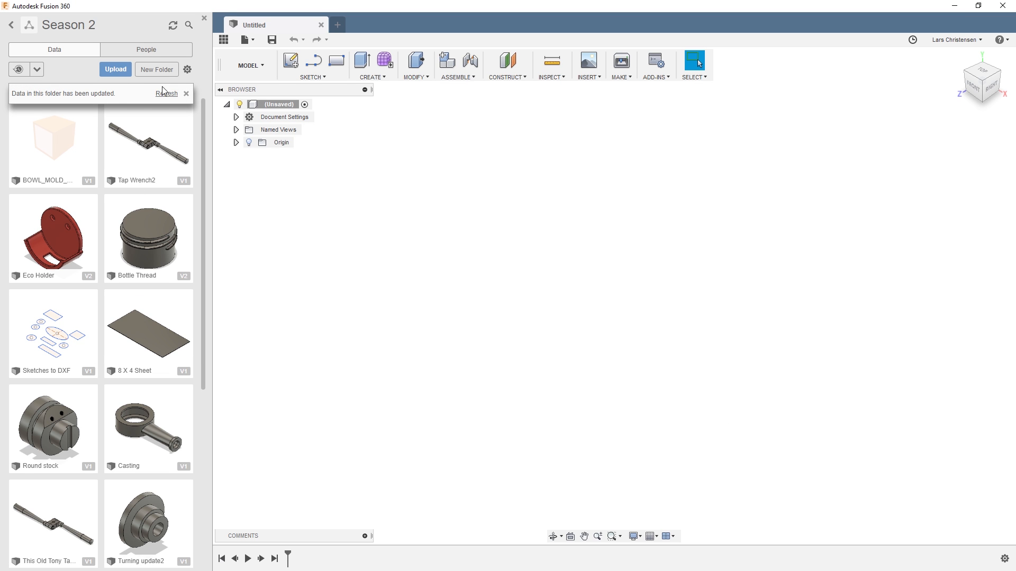
click(165, 93)
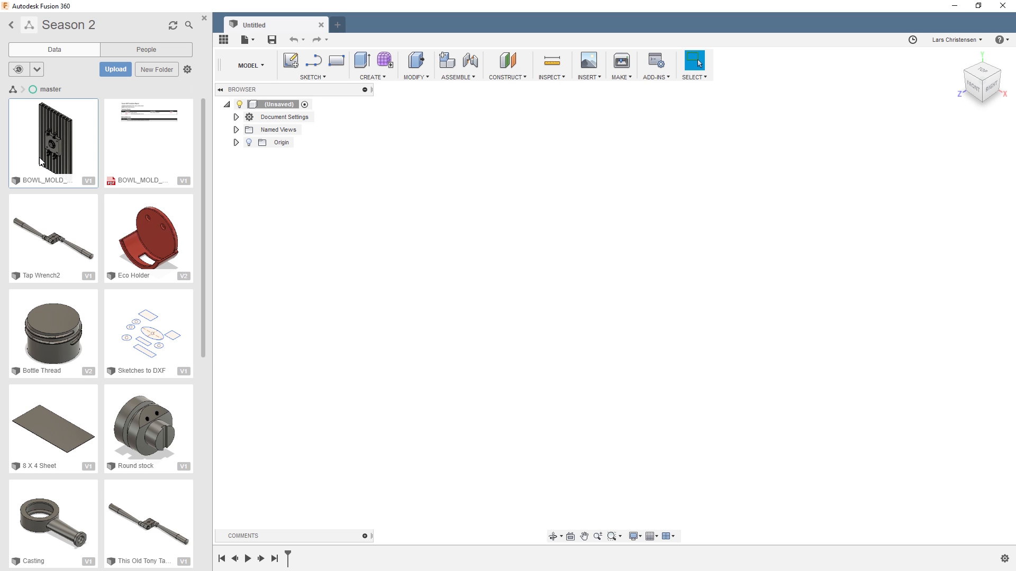
double_click(53, 137)
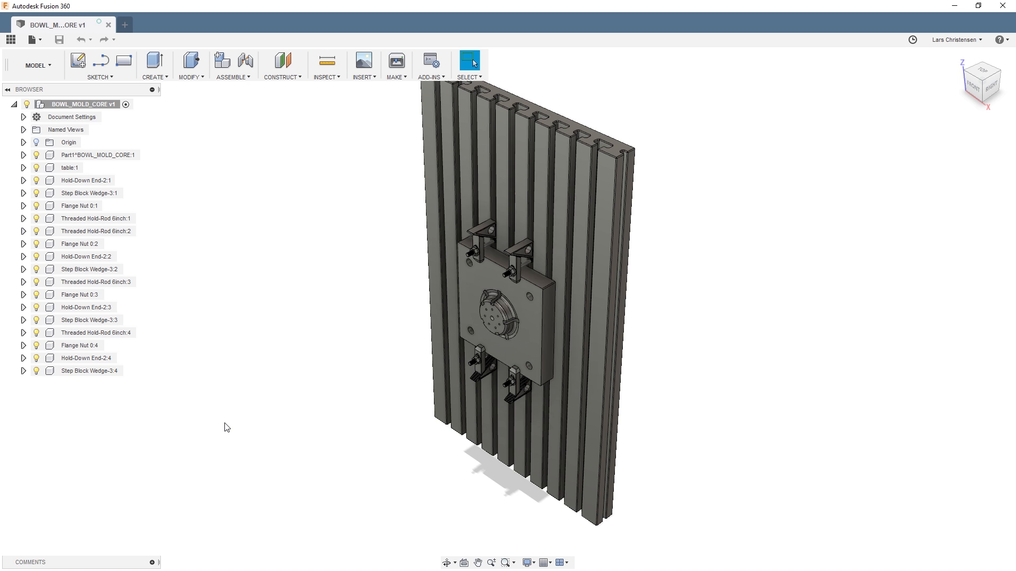
mouse_move(308, 566)
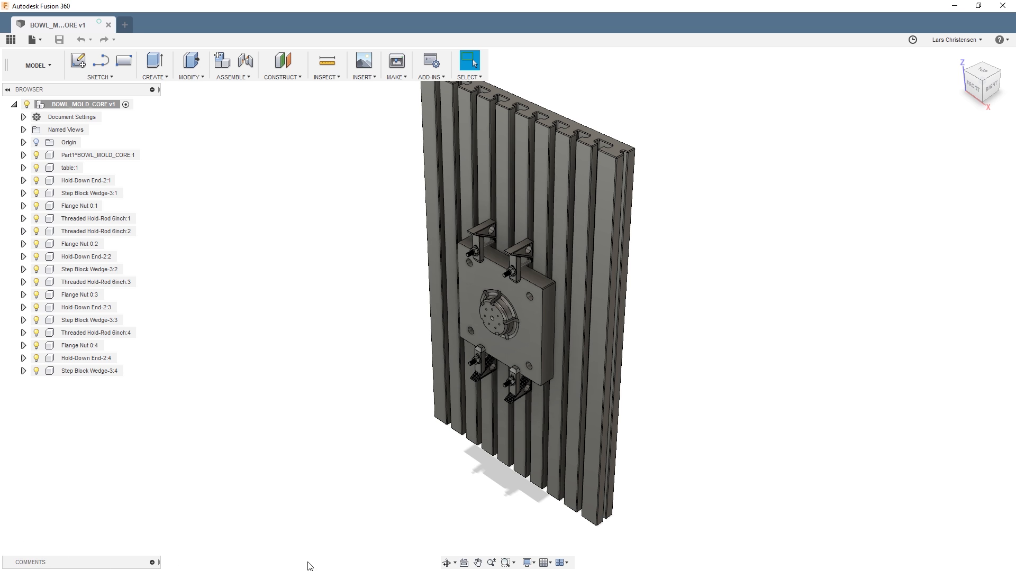
mouse_move(136, 567)
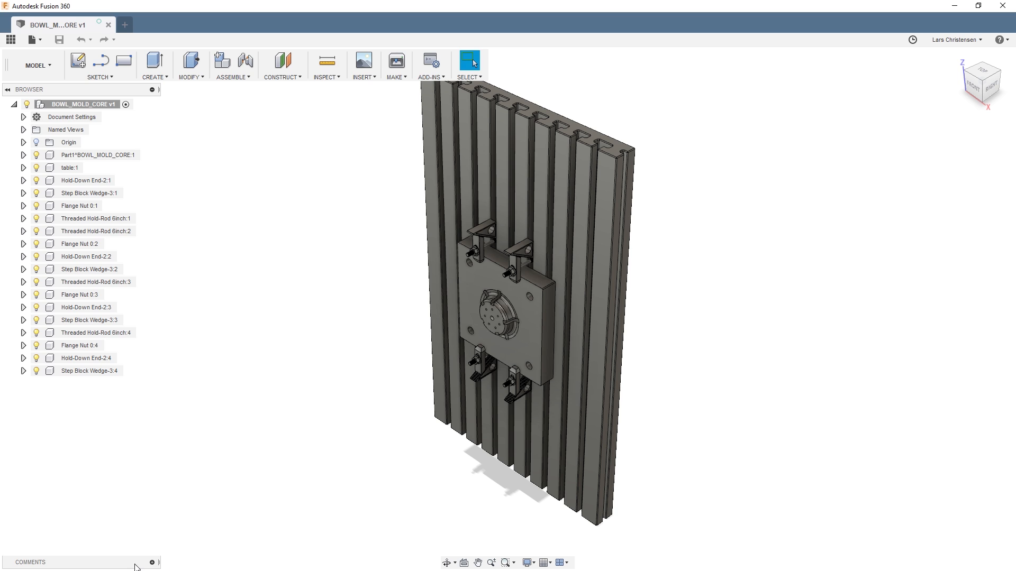
mouse_move(70, 366)
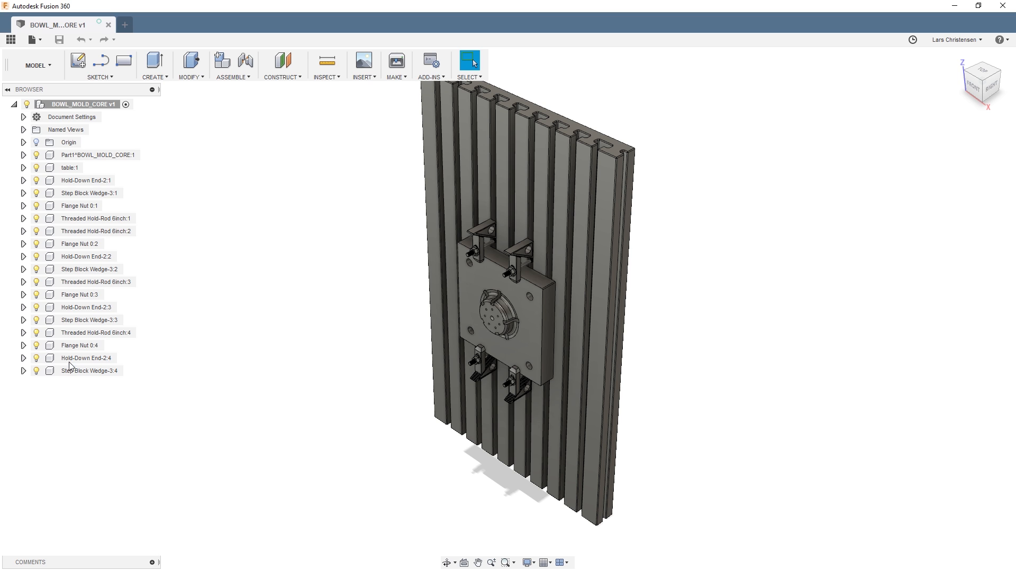
click(23, 155)
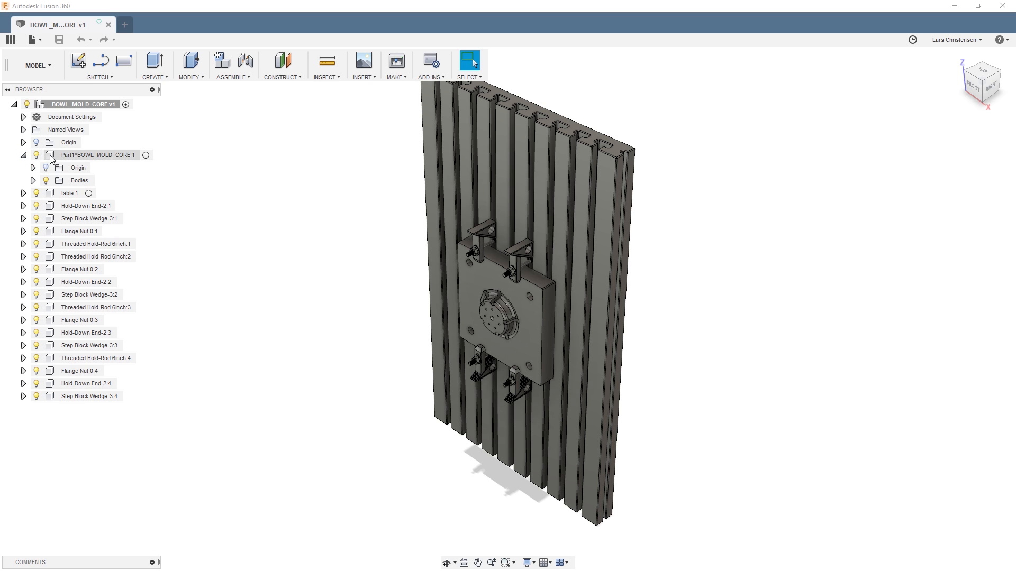
click(34, 179)
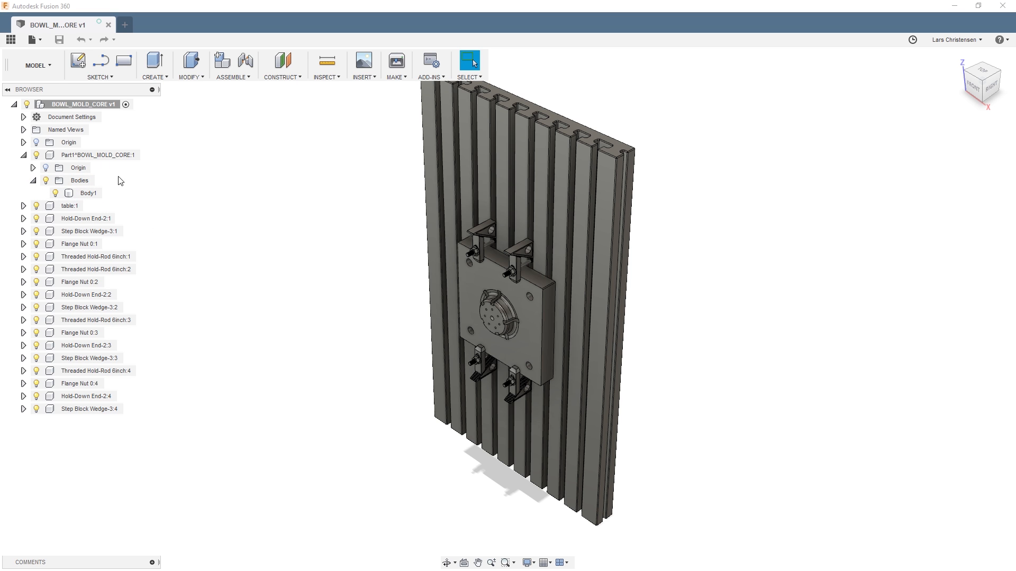
click(23, 155)
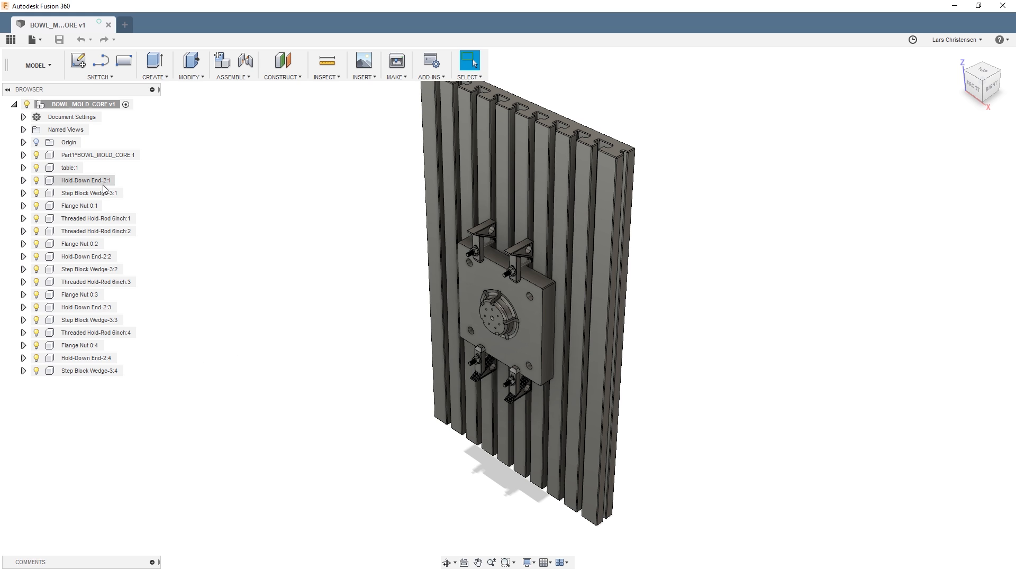
Isolate Part1^BOWL_MOLD_CORE:1 so only the core plate shows without table or clamps
click(97, 155)
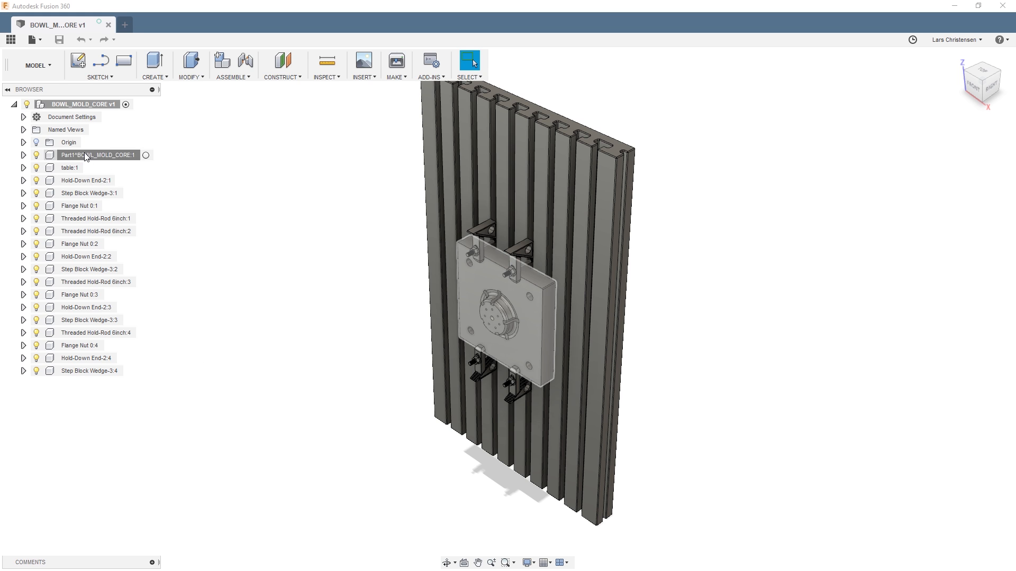
right_click(97, 155)
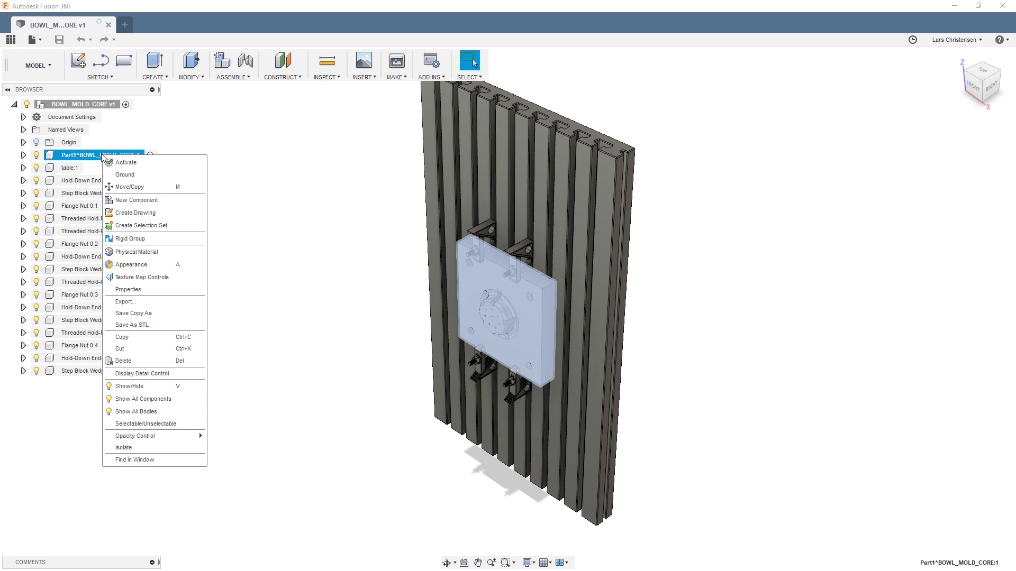
mouse_move(109, 213)
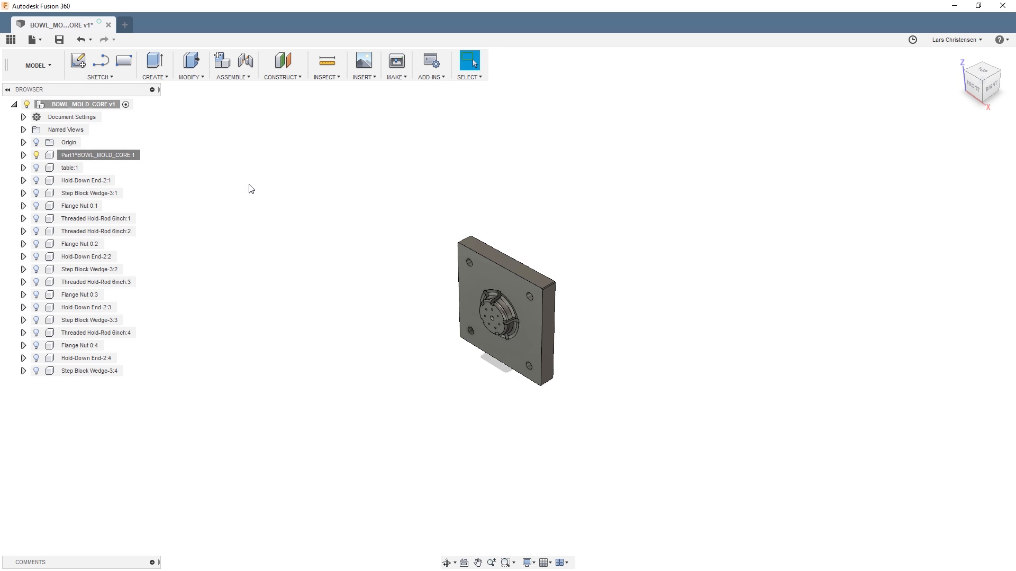
click(269, 395)
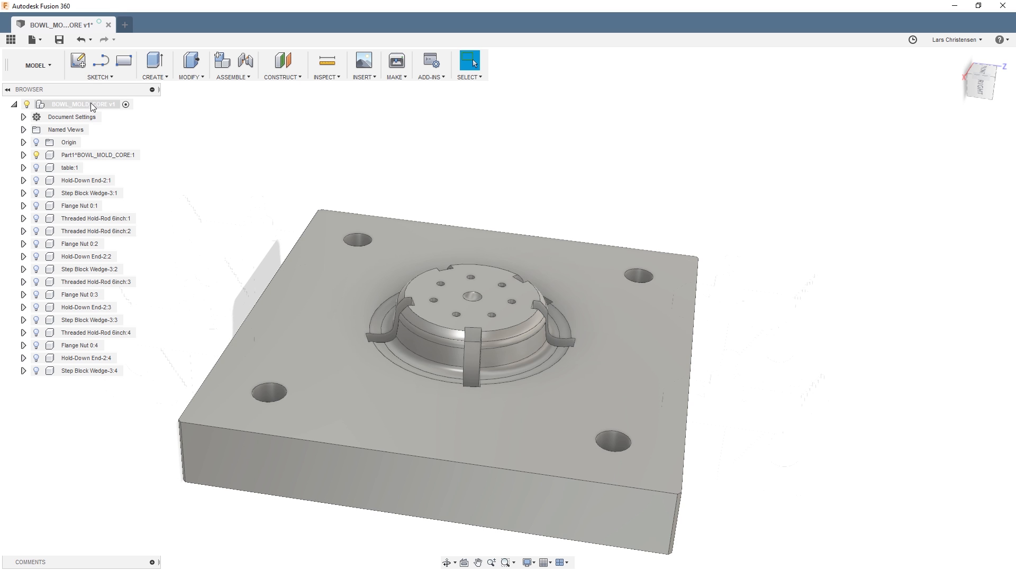
Capture design history on the root BOWL_MOLD_CORE component to enable the timeline
right_click(80, 104)
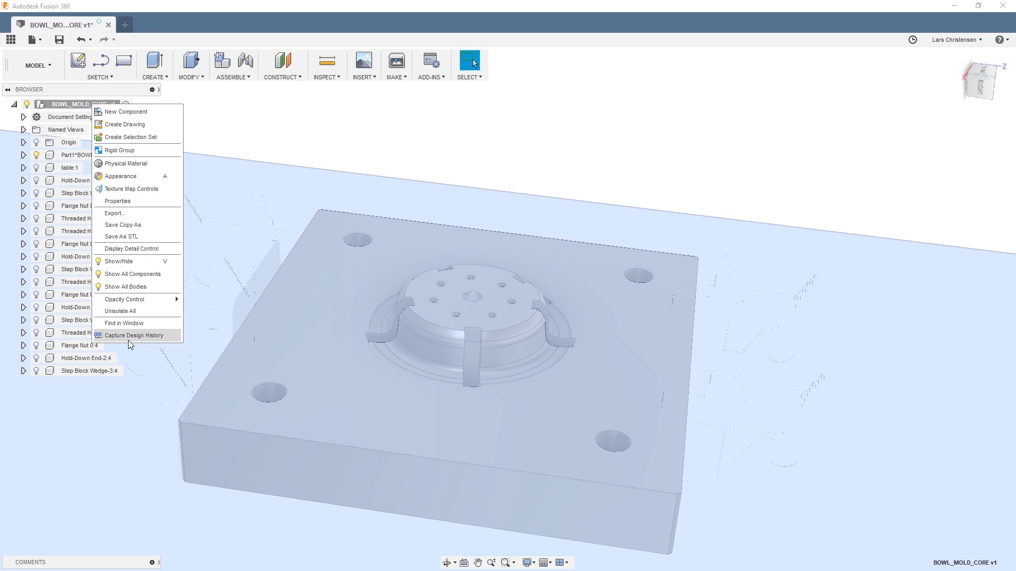
click(136, 335)
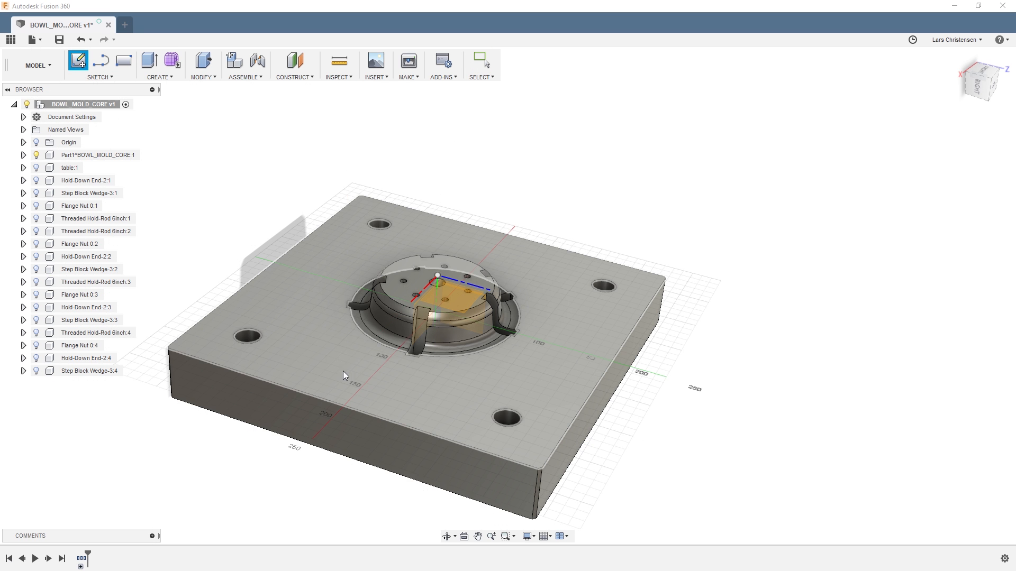
Sketch a 115 by 60 rectangle on the core face, symmetric and collinear with its bottom edge
click(78, 60)
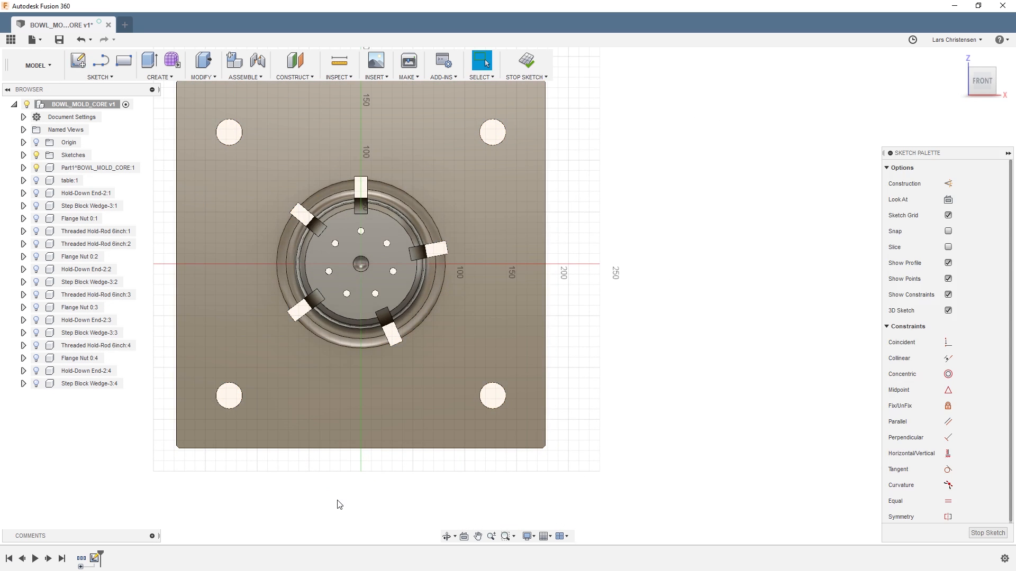
mouse_move(124, 62)
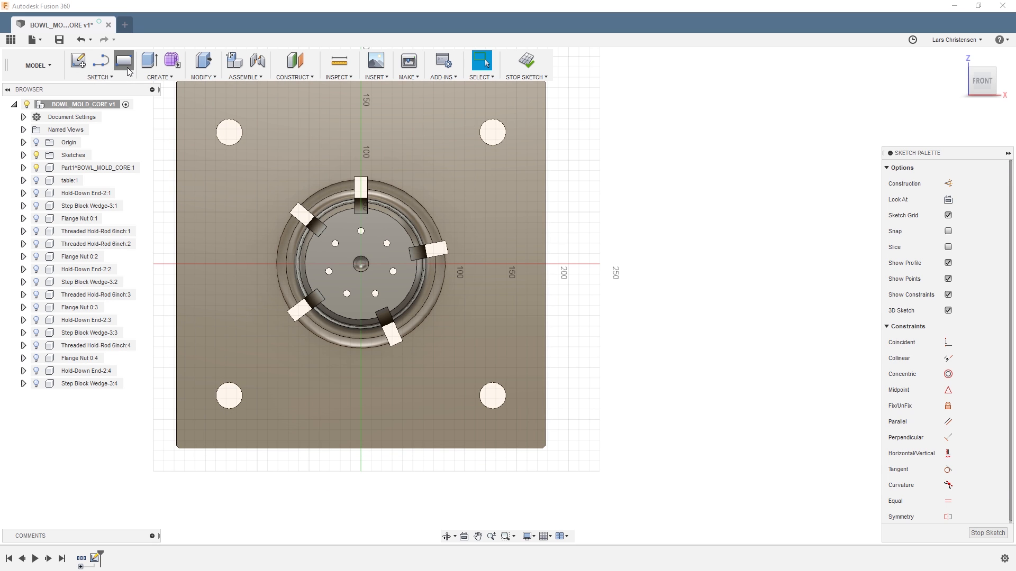
click(124, 61)
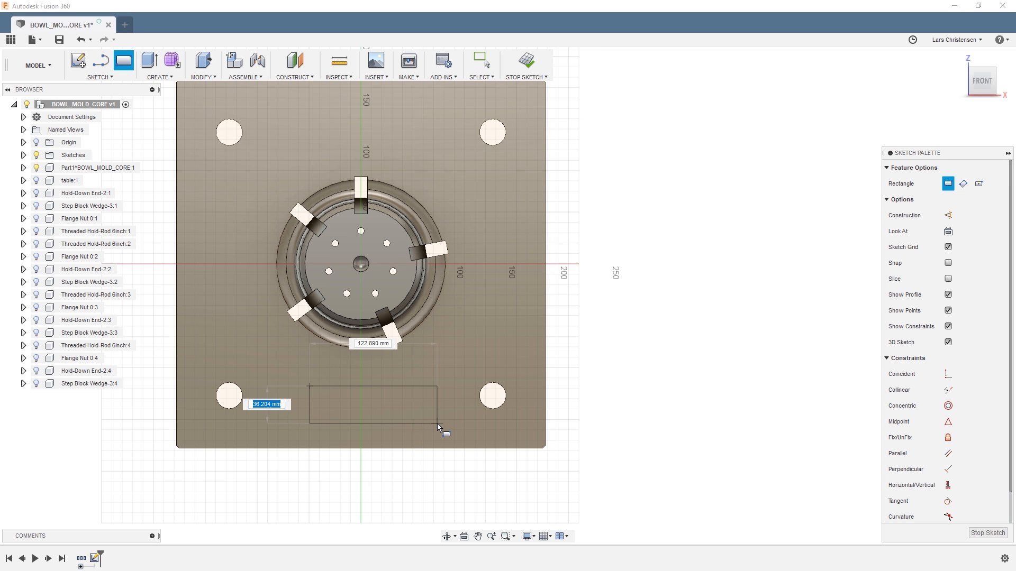
mouse_move(432, 450)
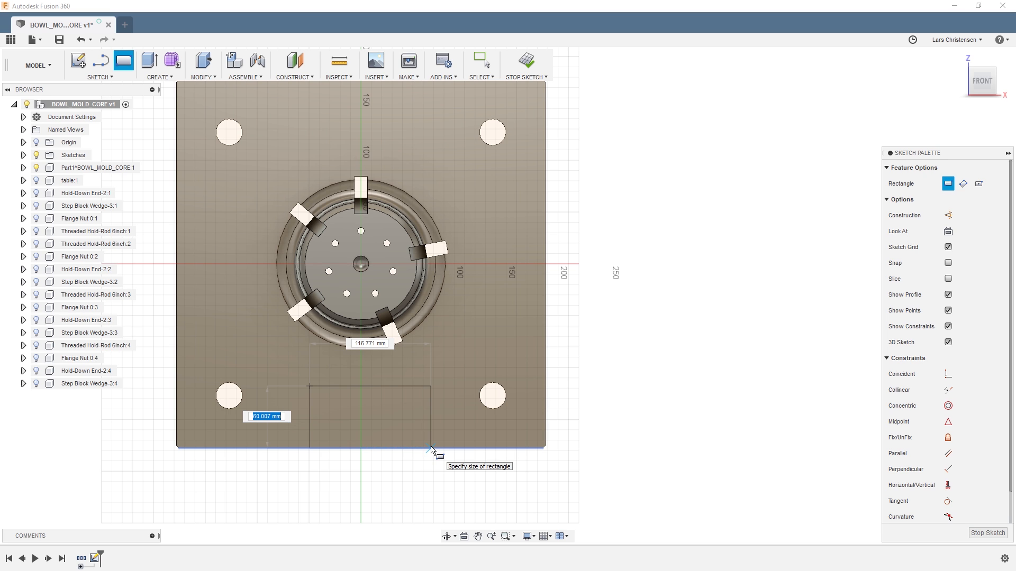
text(60)
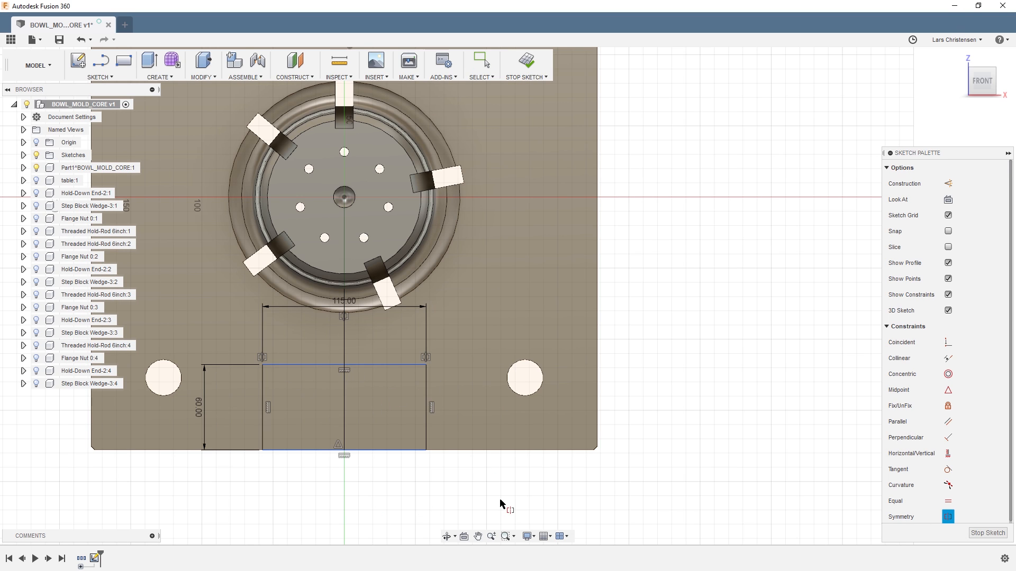
mouse_move(430, 526)
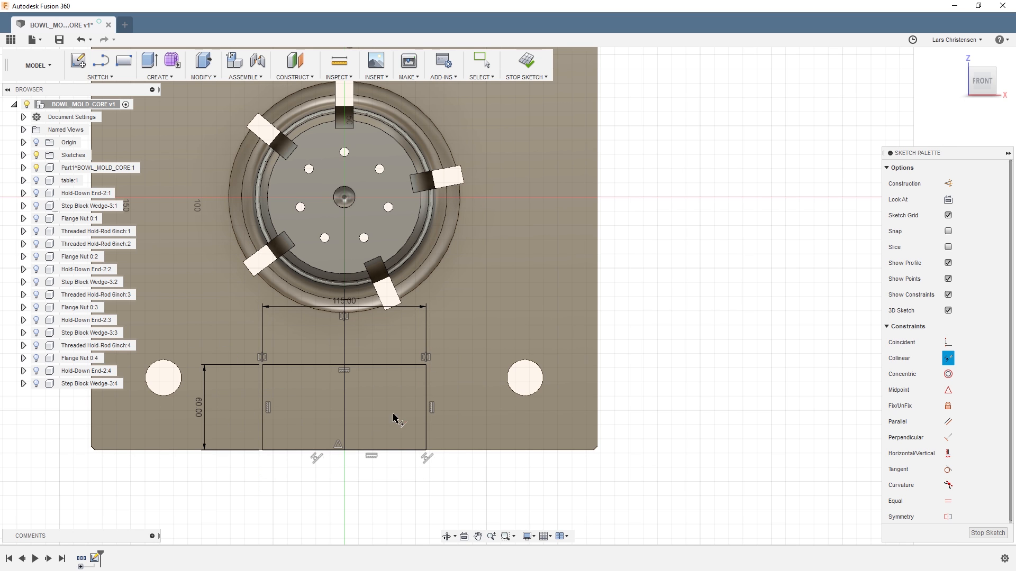
mouse_move(641, 531)
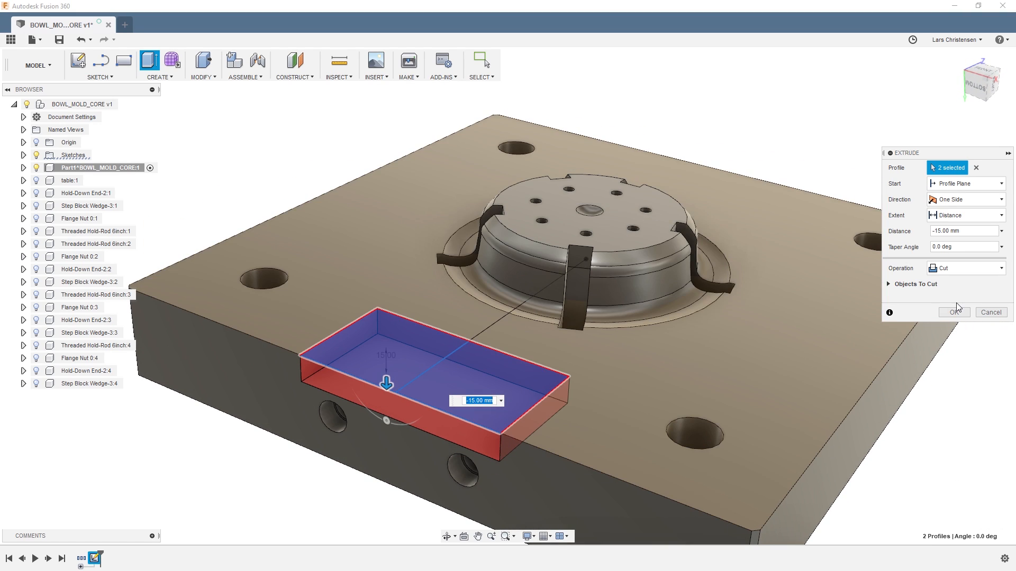
Extrude-cut the rectangle -15 mm to form the edge pocket
click(953, 312)
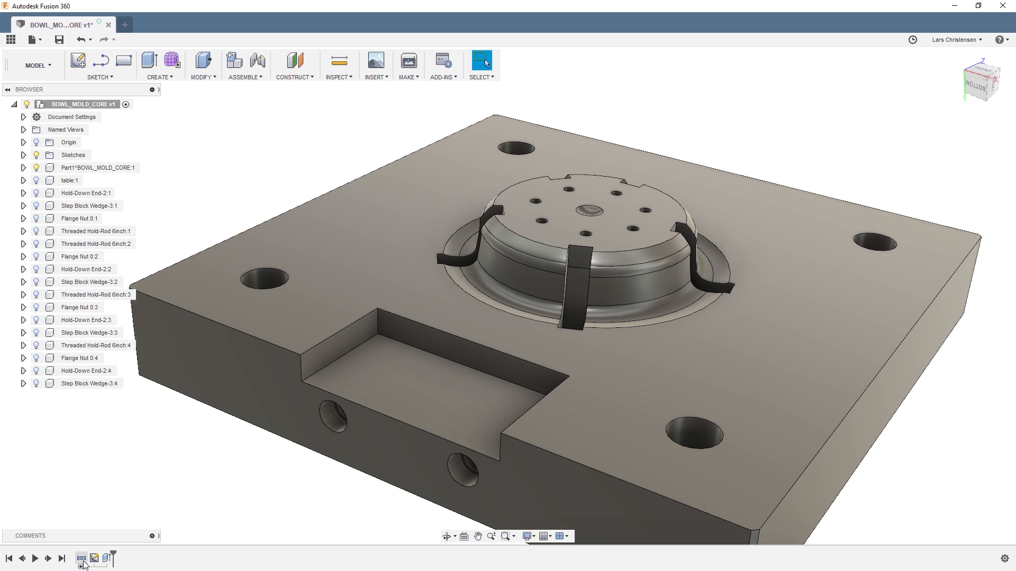
mouse_move(194, 565)
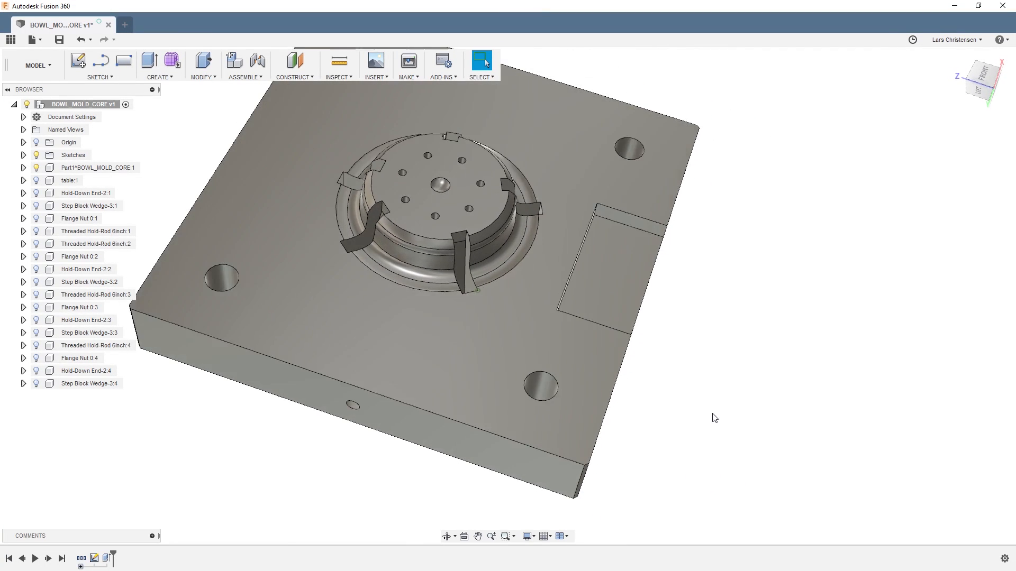
Move the front mounting hole's face -30 mm along Y with Move/Copy set to Faces
right_click(703, 403)
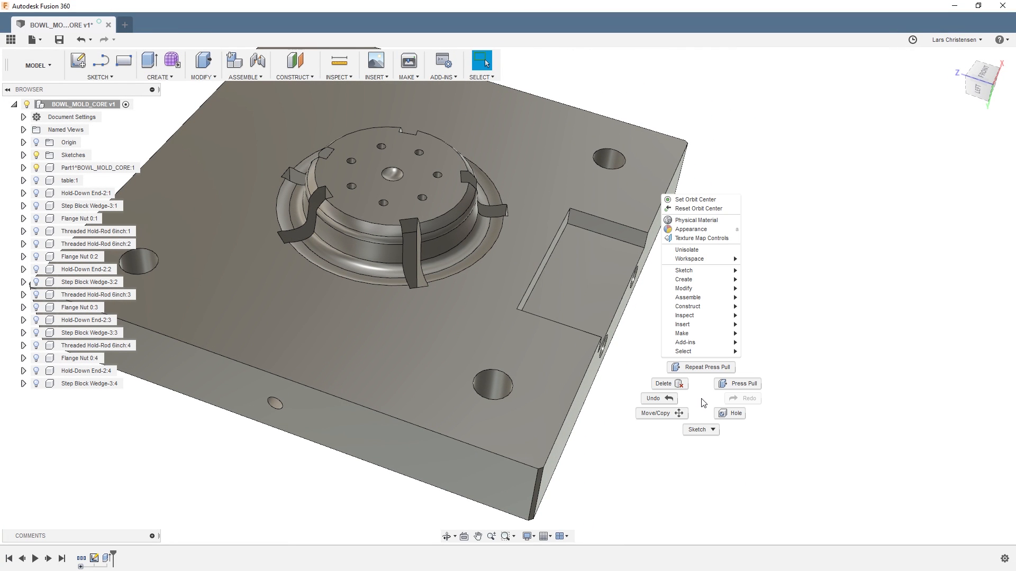
click(654, 413)
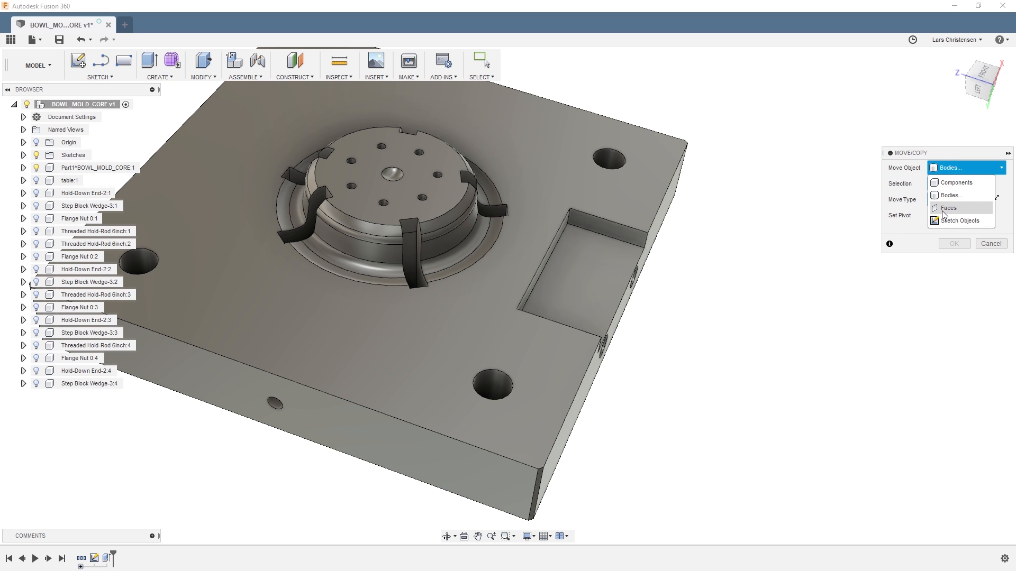
click(947, 207)
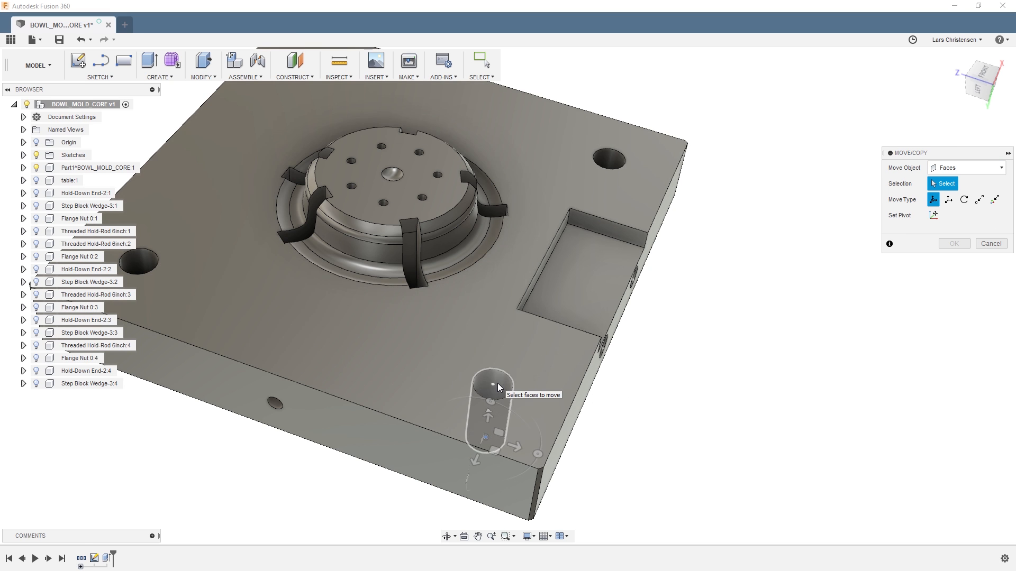
click(492, 385)
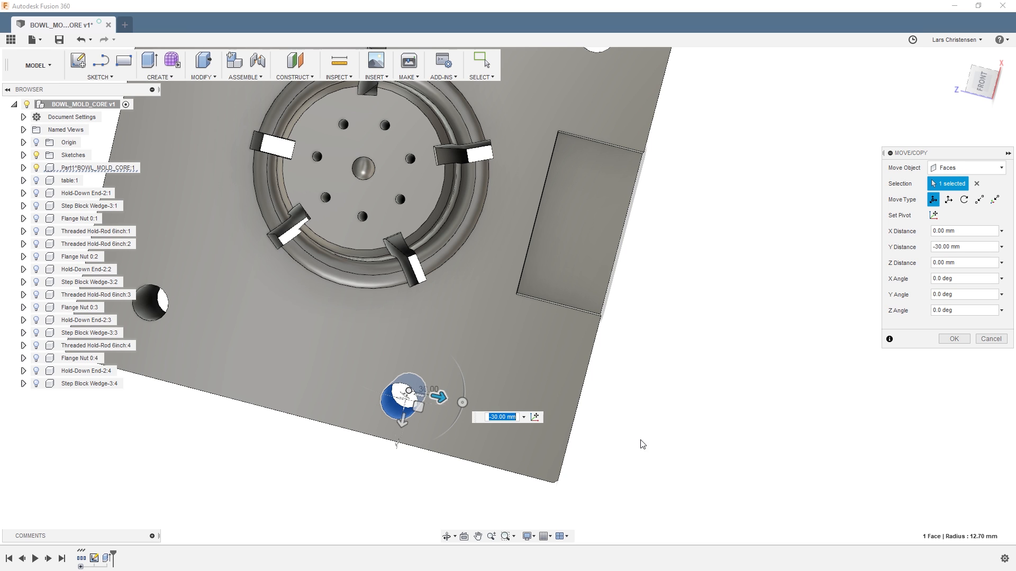
mouse_move(977, 371)
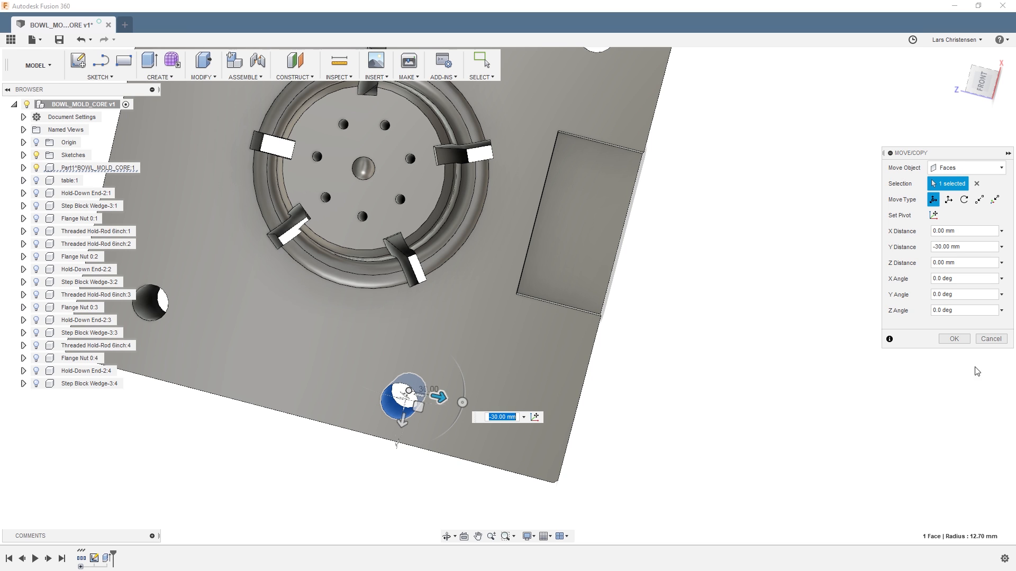
click(964, 246)
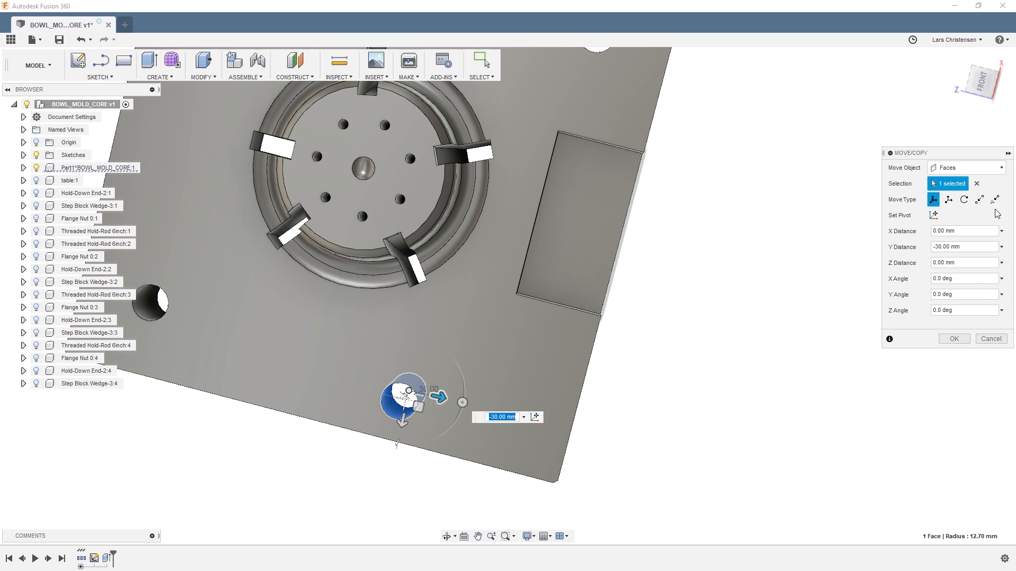
click(952, 338)
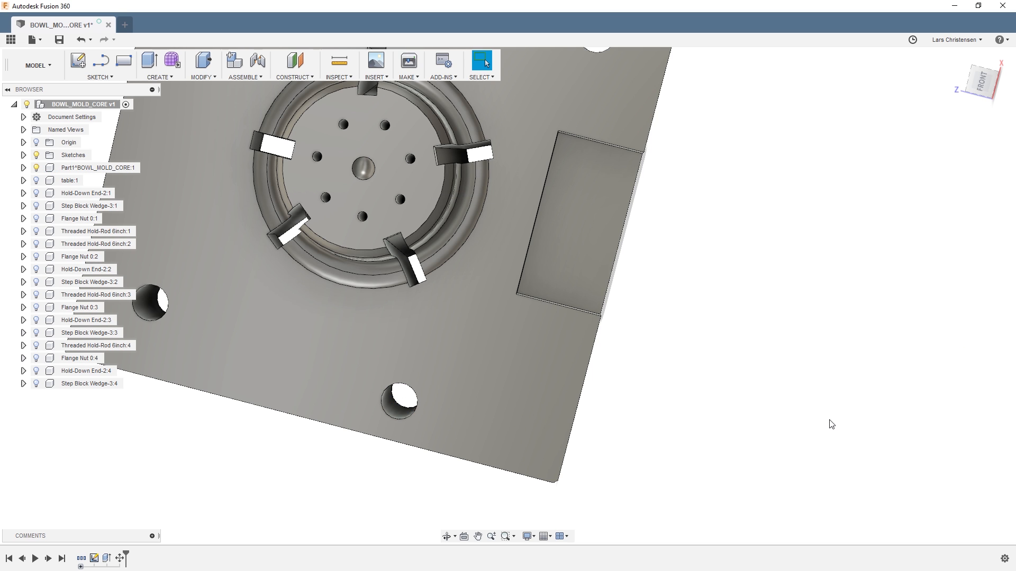
mouse_move(119, 559)
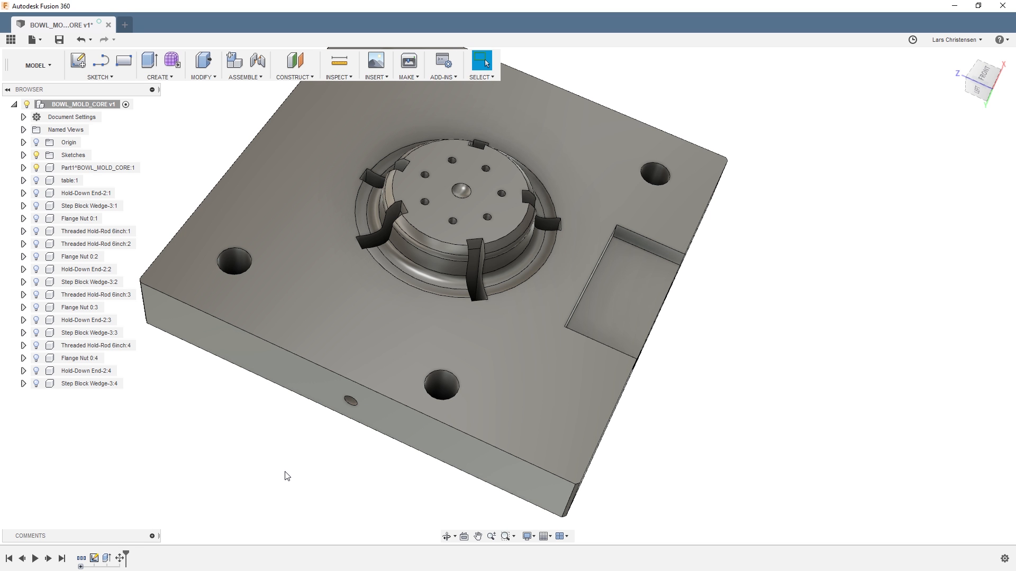
mouse_move(982, 74)
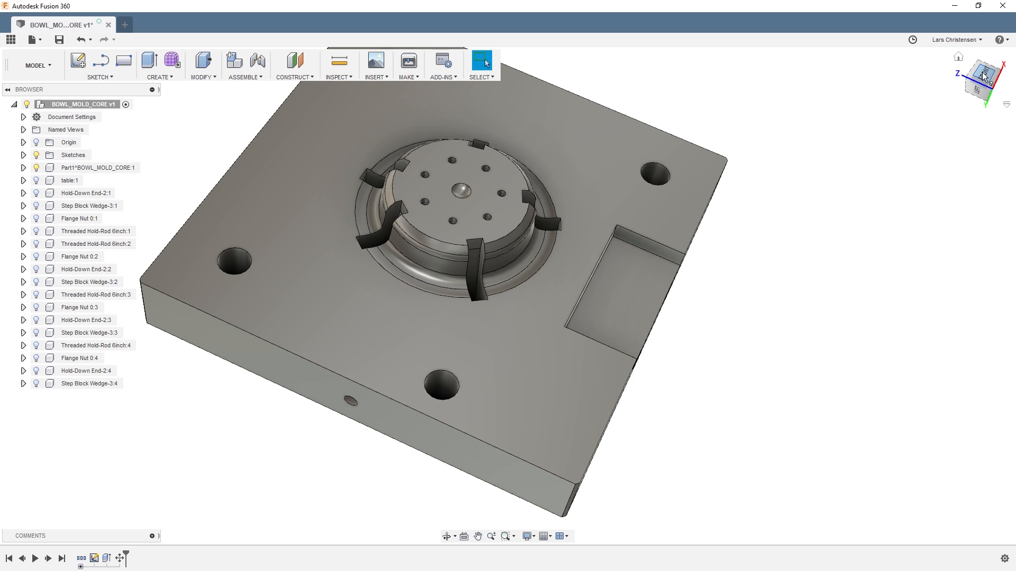
click(979, 78)
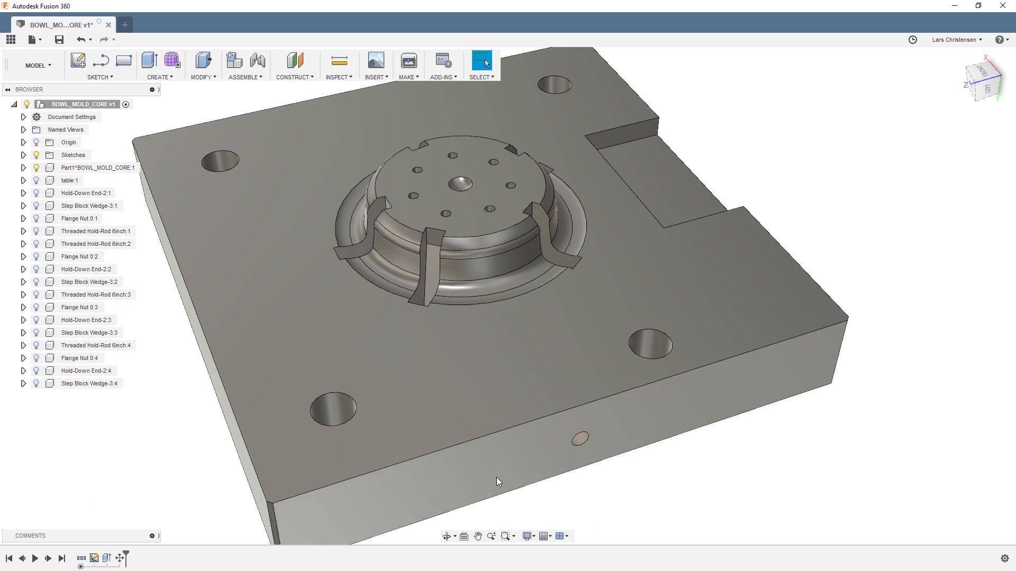
Select and delete the faces of the extra slider pockets around the boss, leaving one pocket
scroll(up, 3)
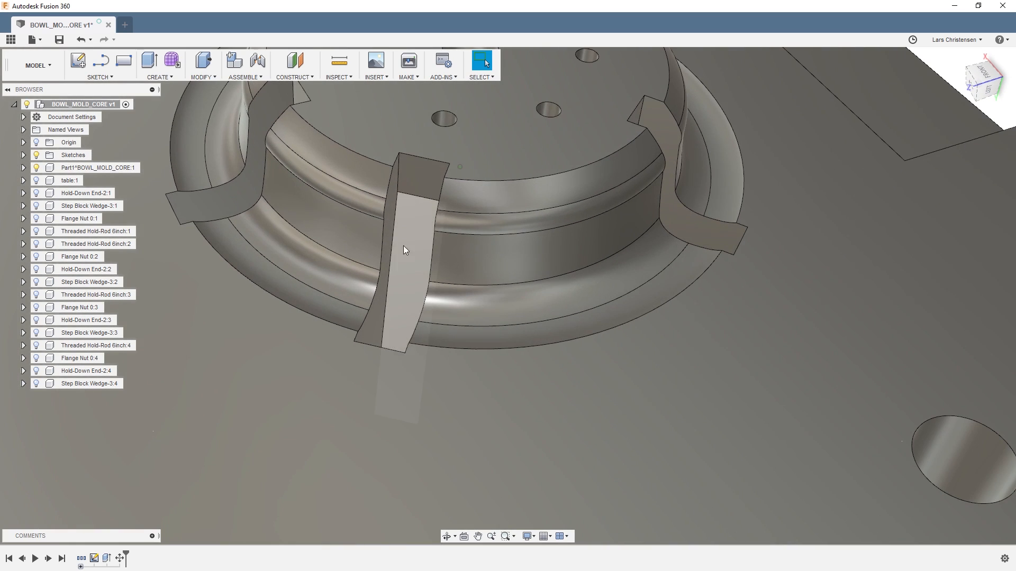
click(421, 176)
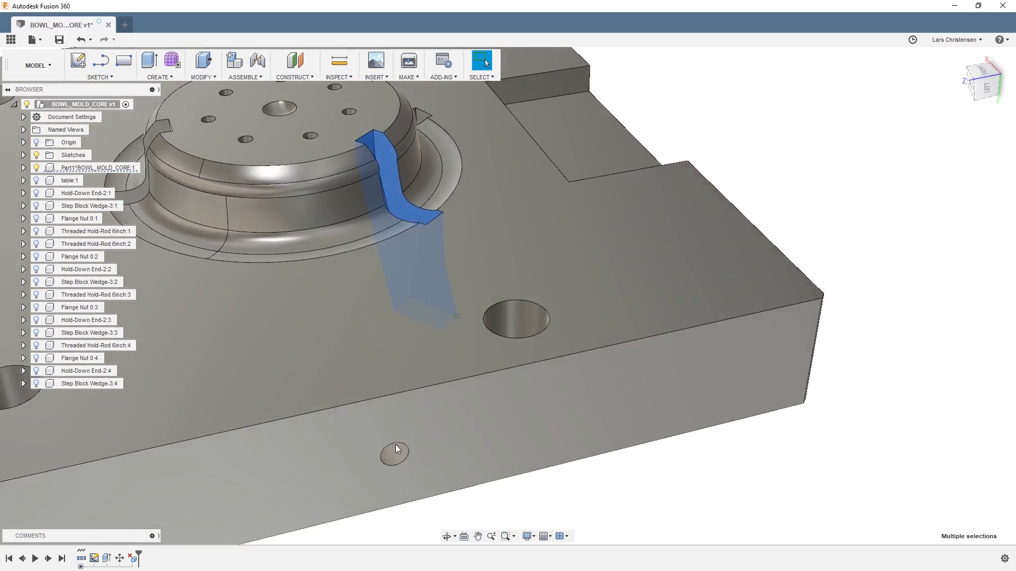
scroll(up, 3)
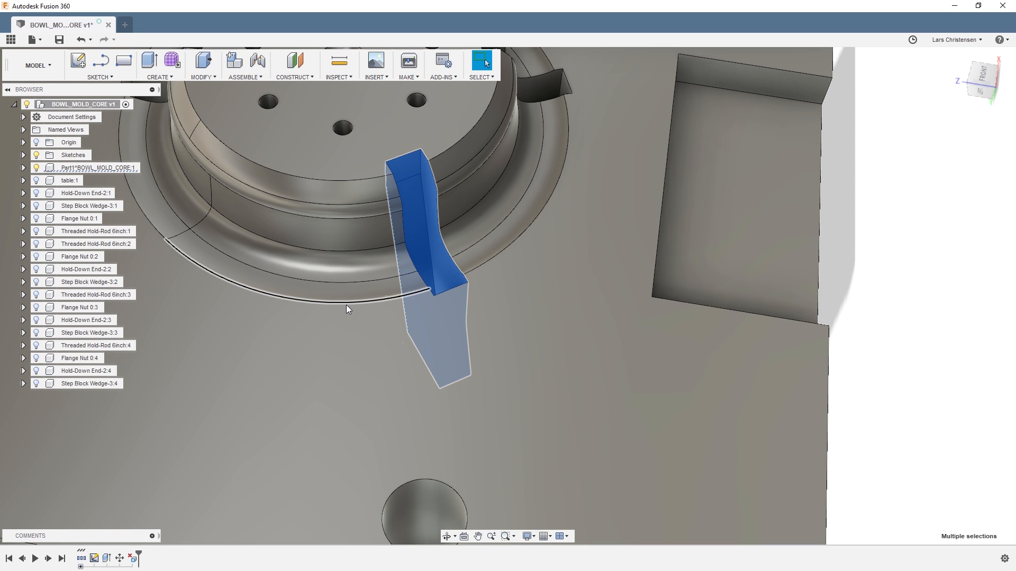
click(346, 309)
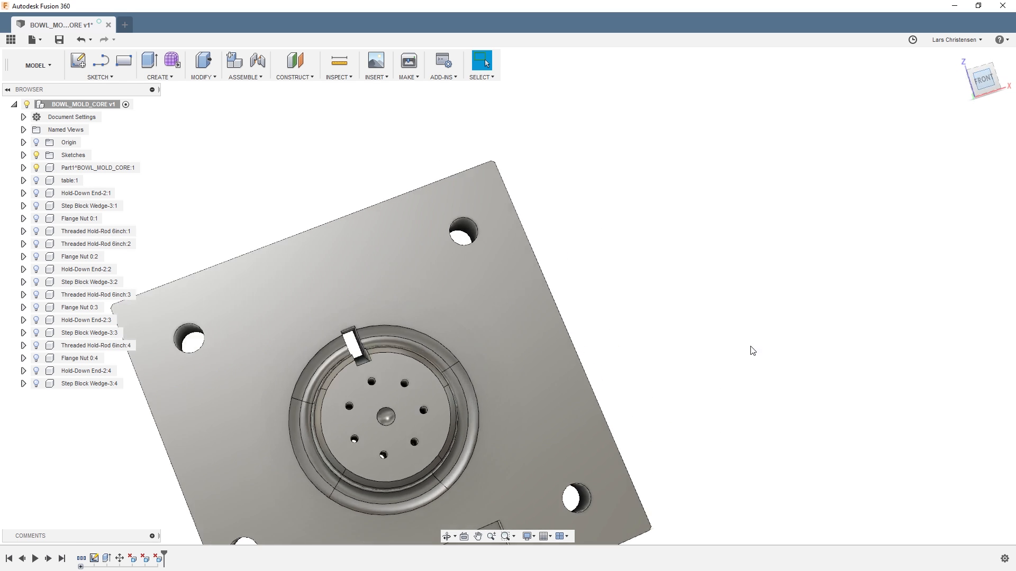
View the core from the FRONT and bring up the Create menu's pattern options
click(980, 77)
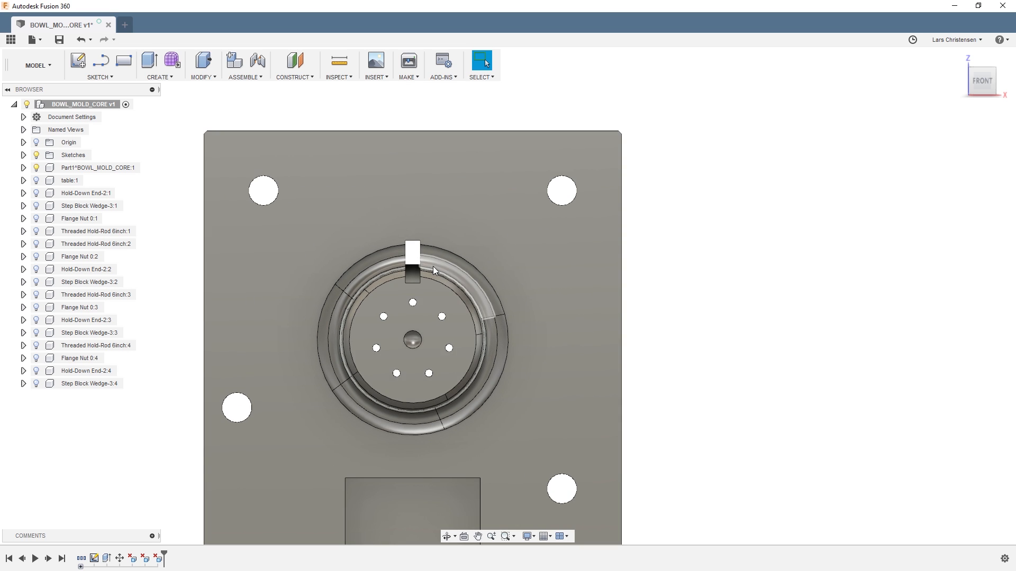
mouse_move(197, 336)
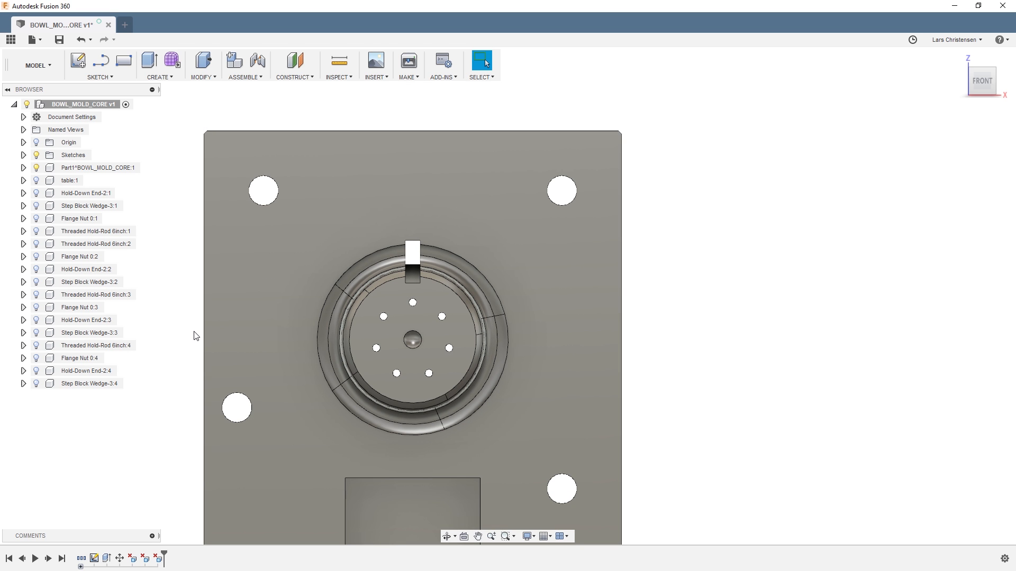
mouse_move(187, 204)
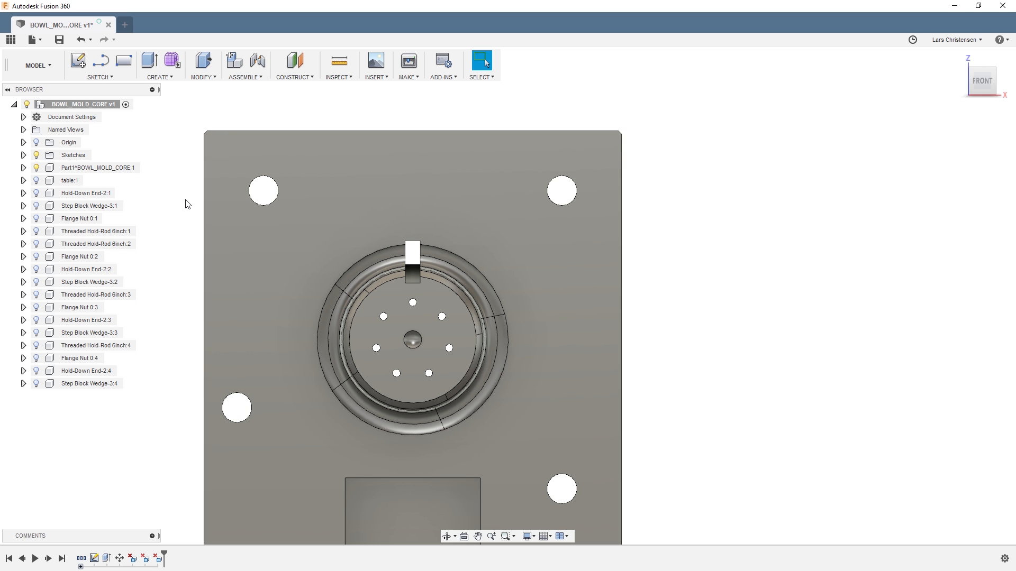
click(160, 64)
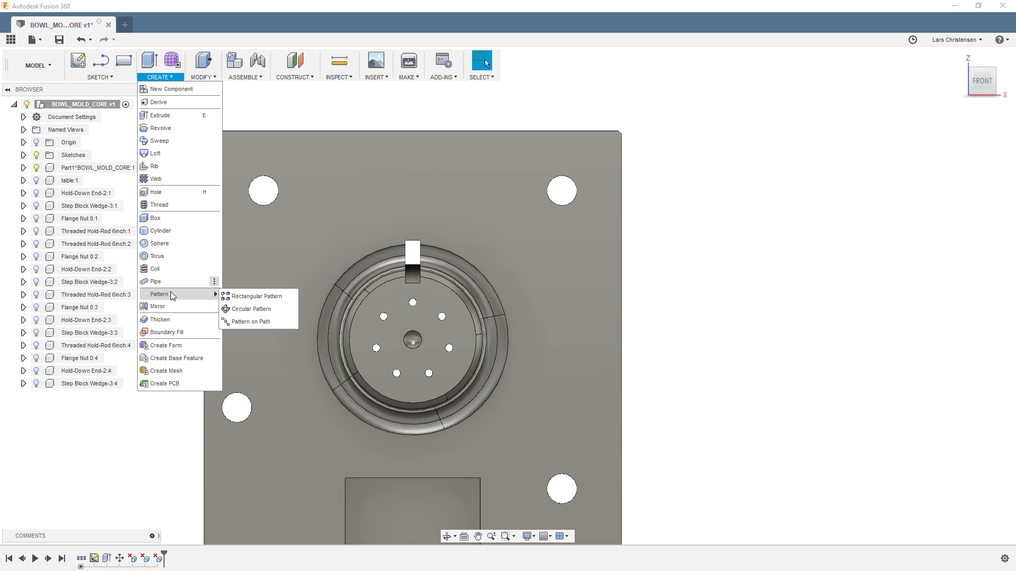
mouse_move(246, 309)
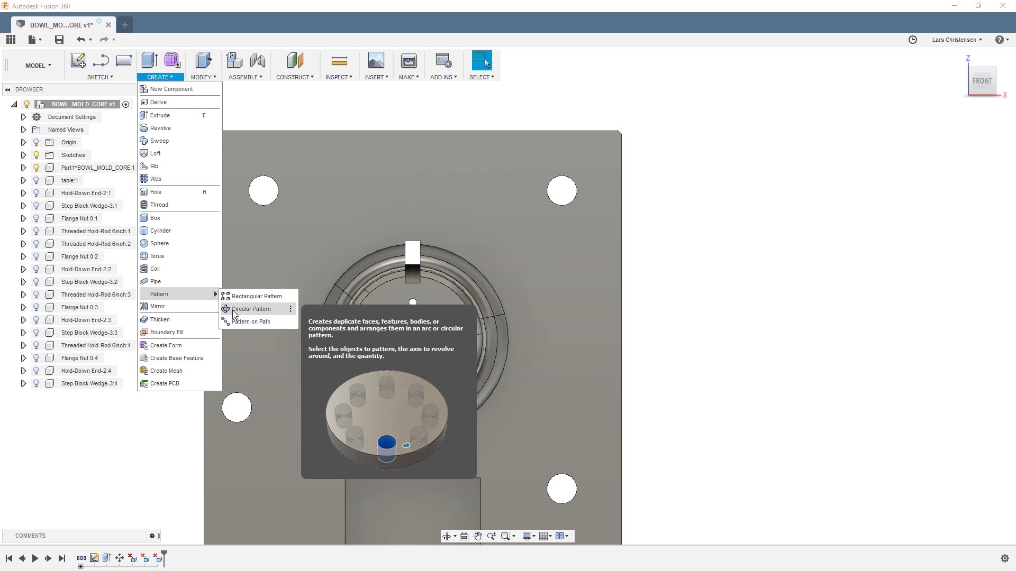
Circular-pattern the slider pocket's six faces eight times around the central hole axis
click(251, 308)
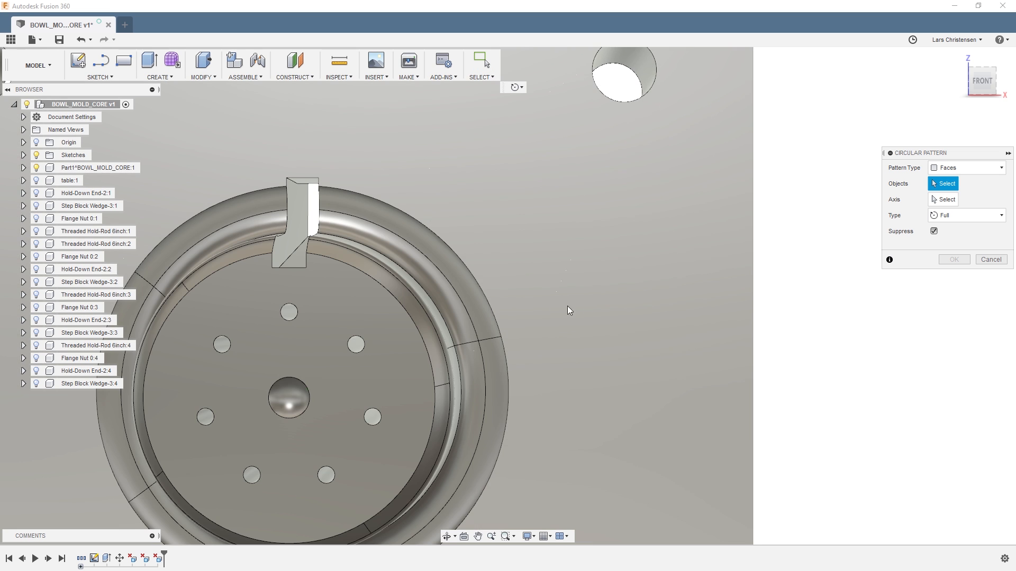
click(592, 256)
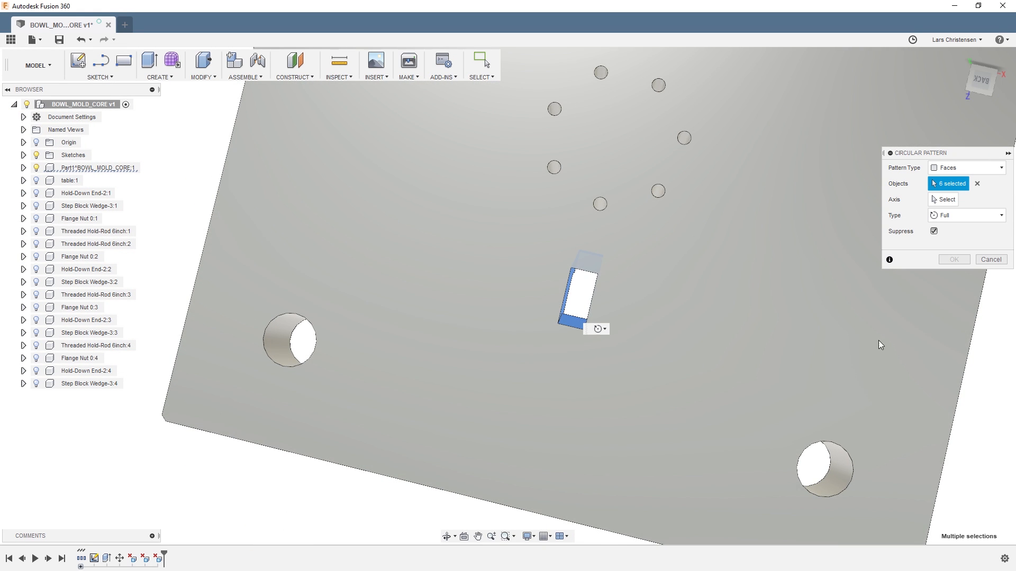
click(946, 200)
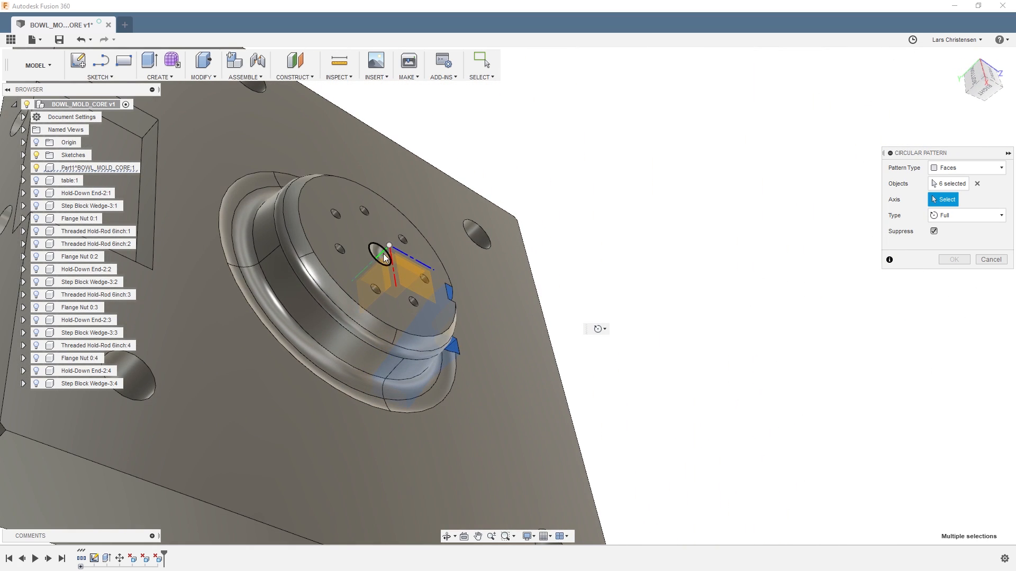
click(389, 245)
text(8)
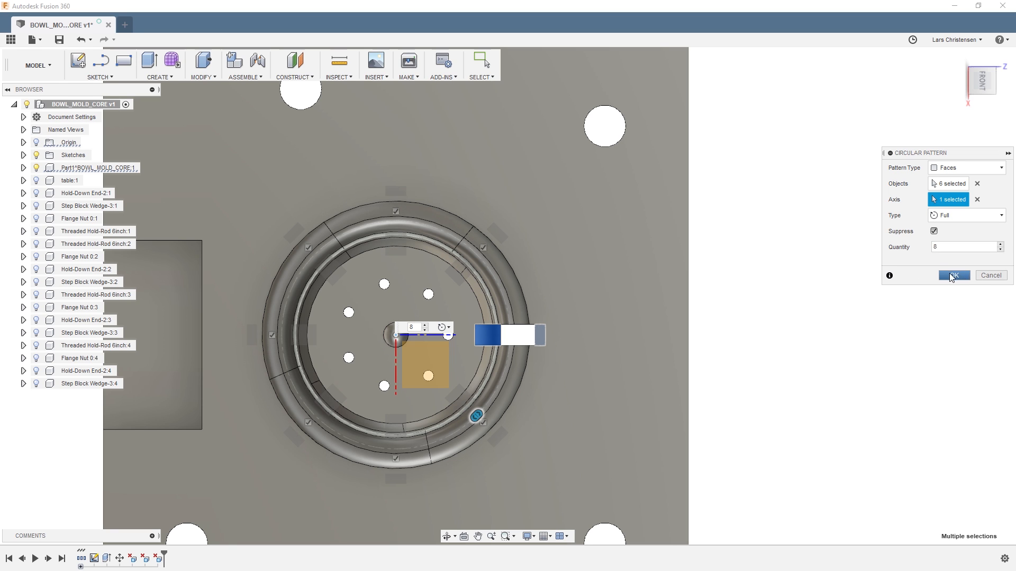
click(952, 275)
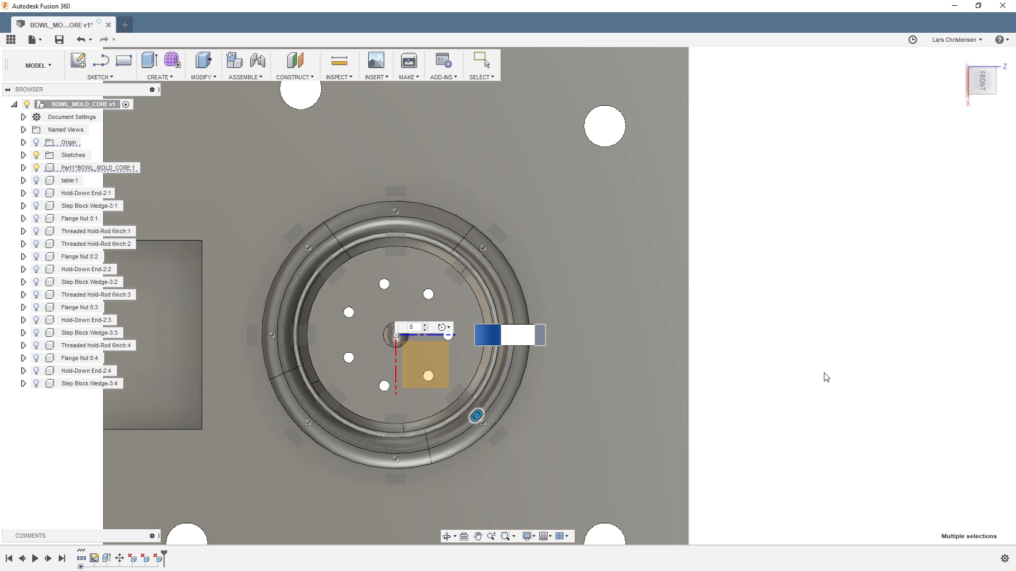